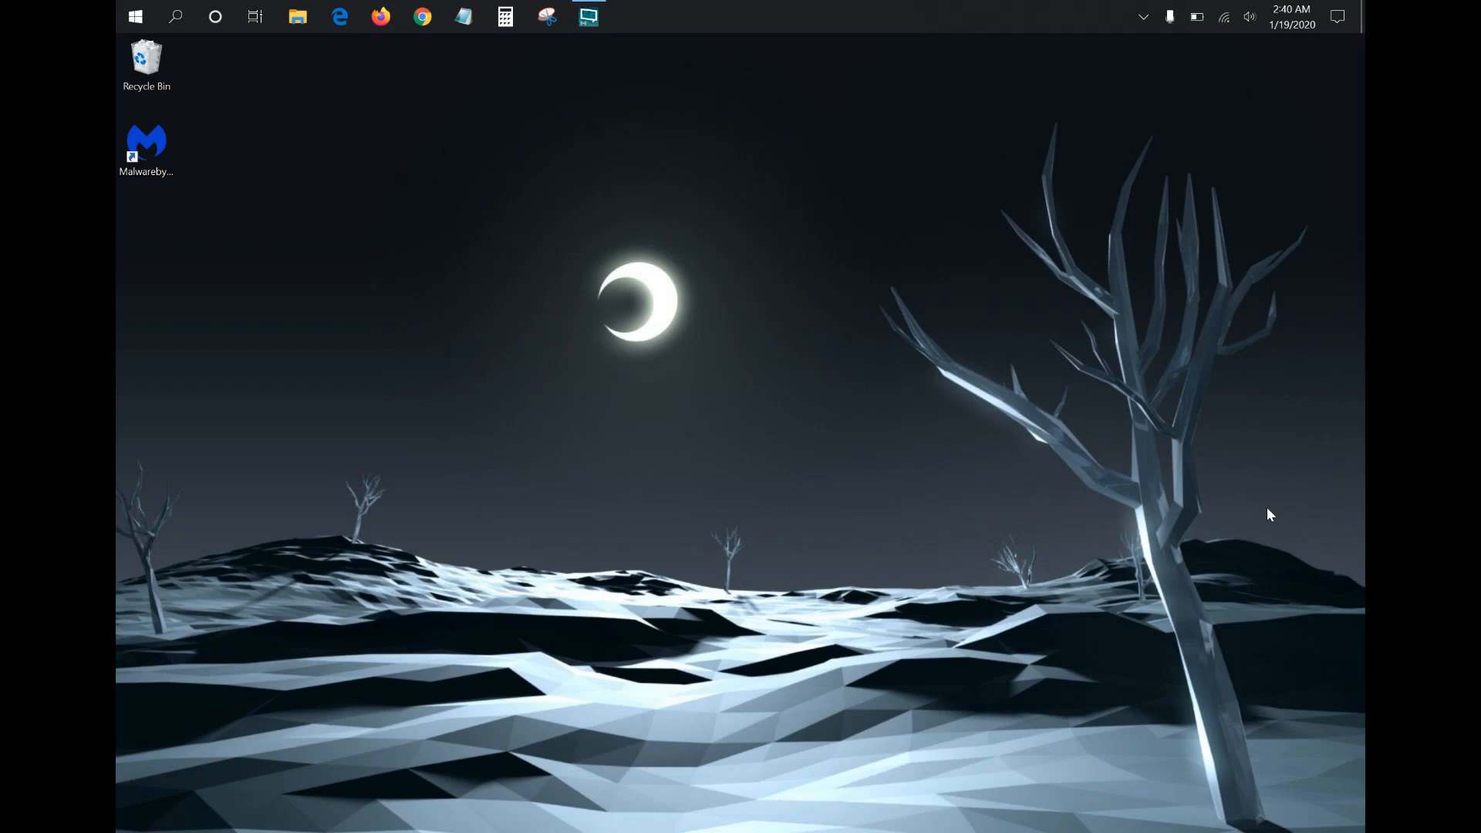
mouse_move(691, 284)
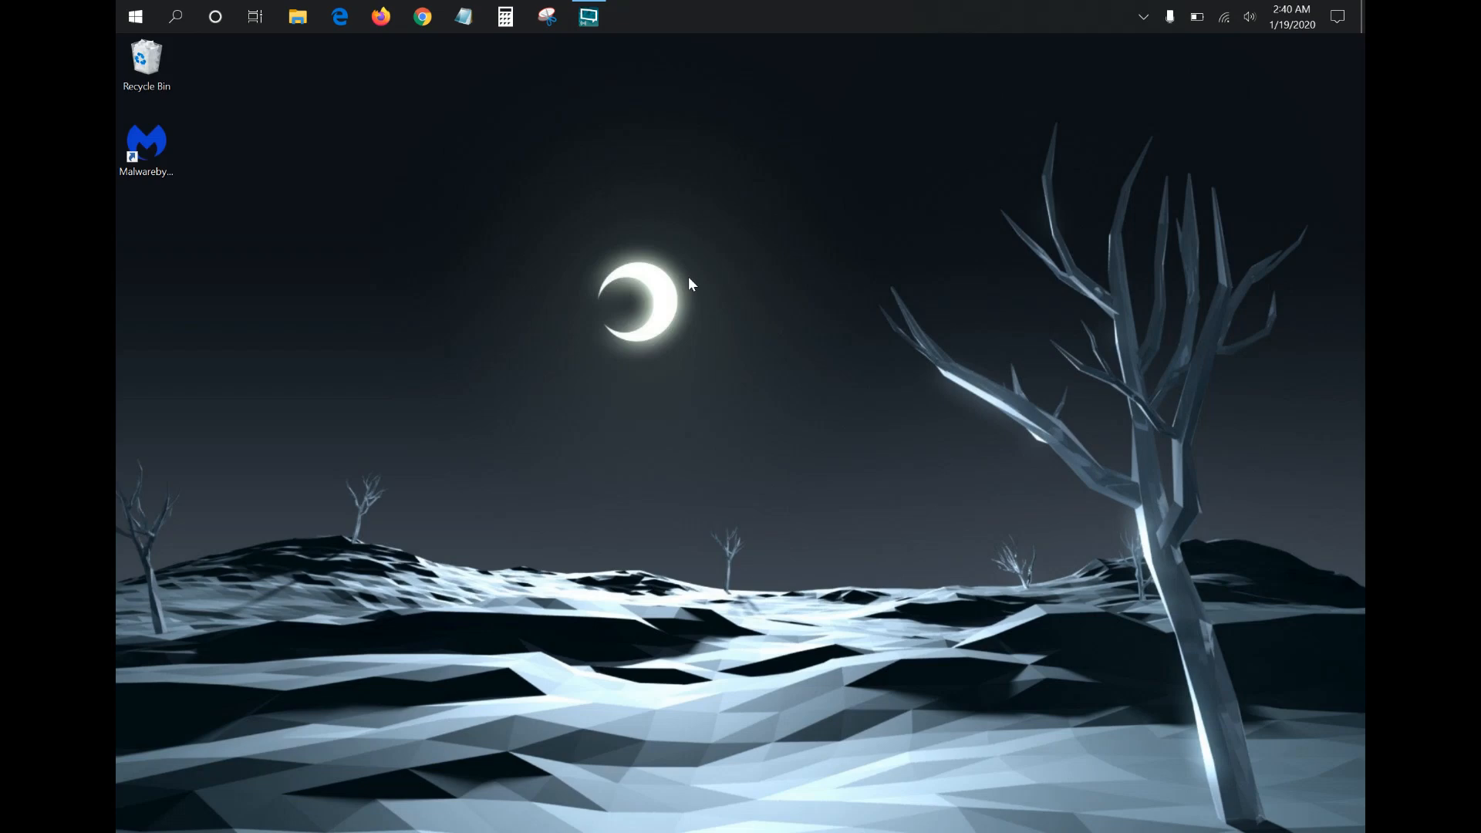
Bring up the Start menu from the taskbar.
click(134, 17)
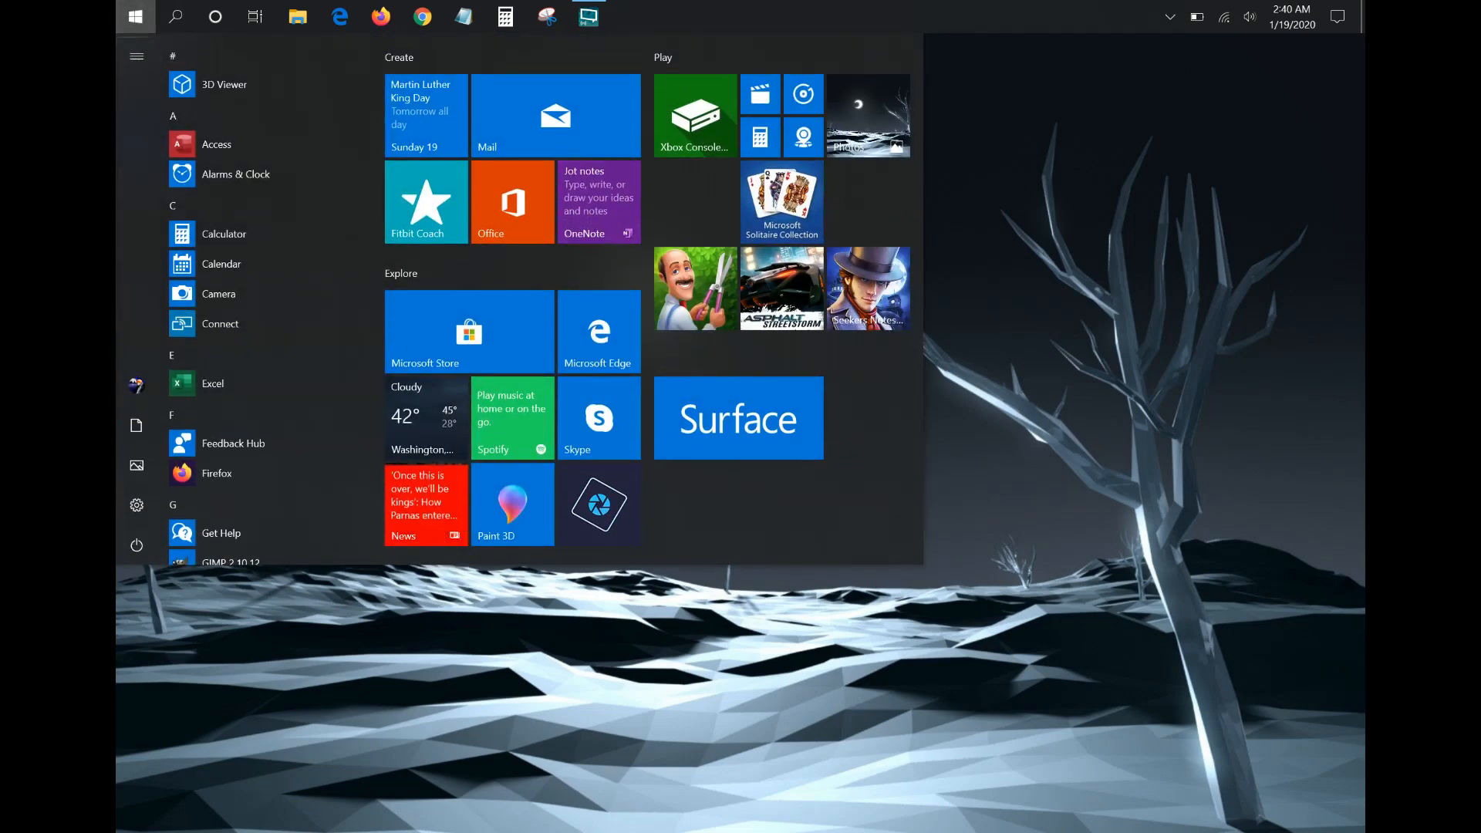
Close the Start menu to return to the plain desktop.
click(136, 544)
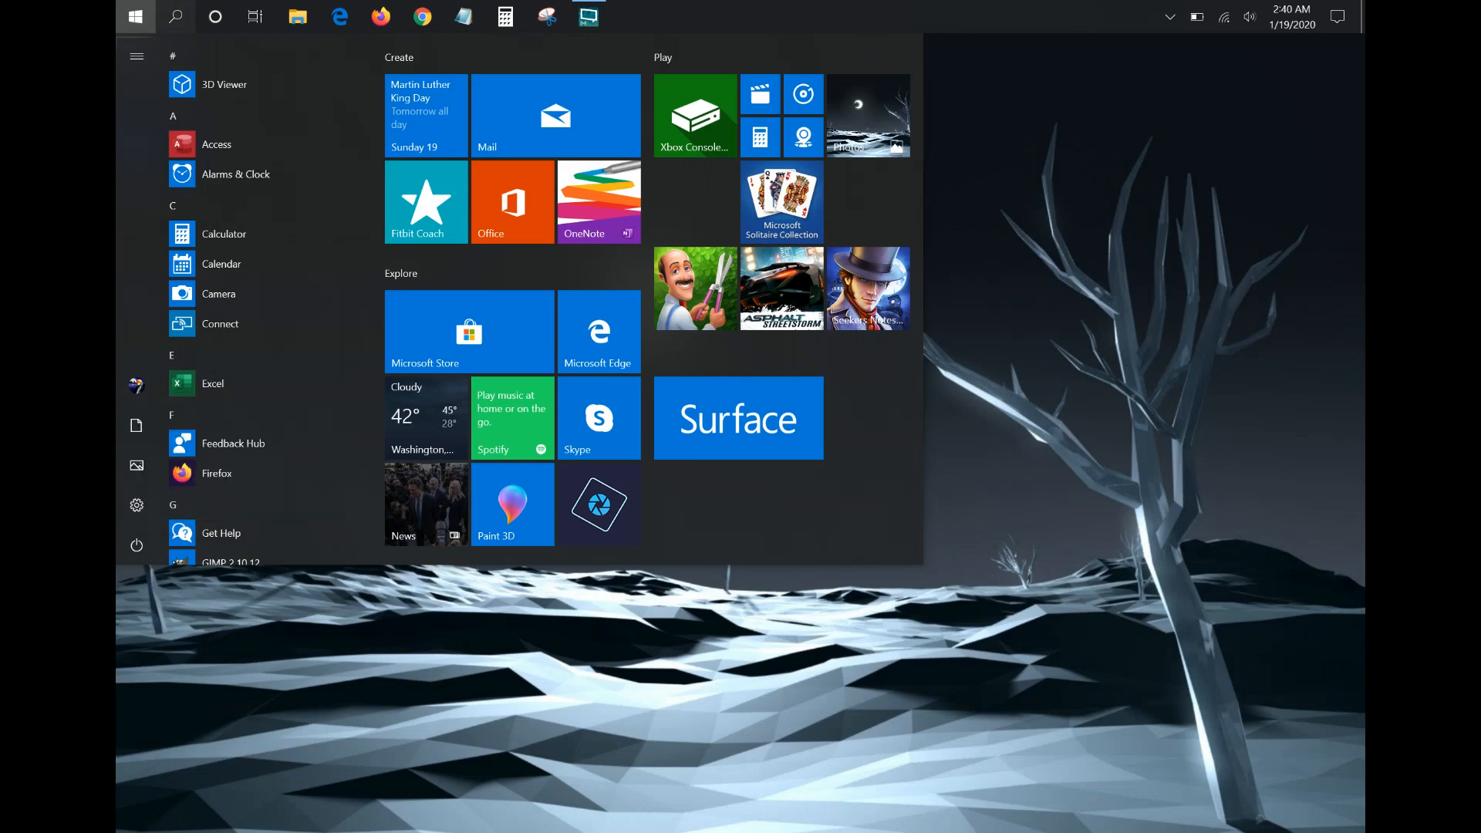
click(134, 17)
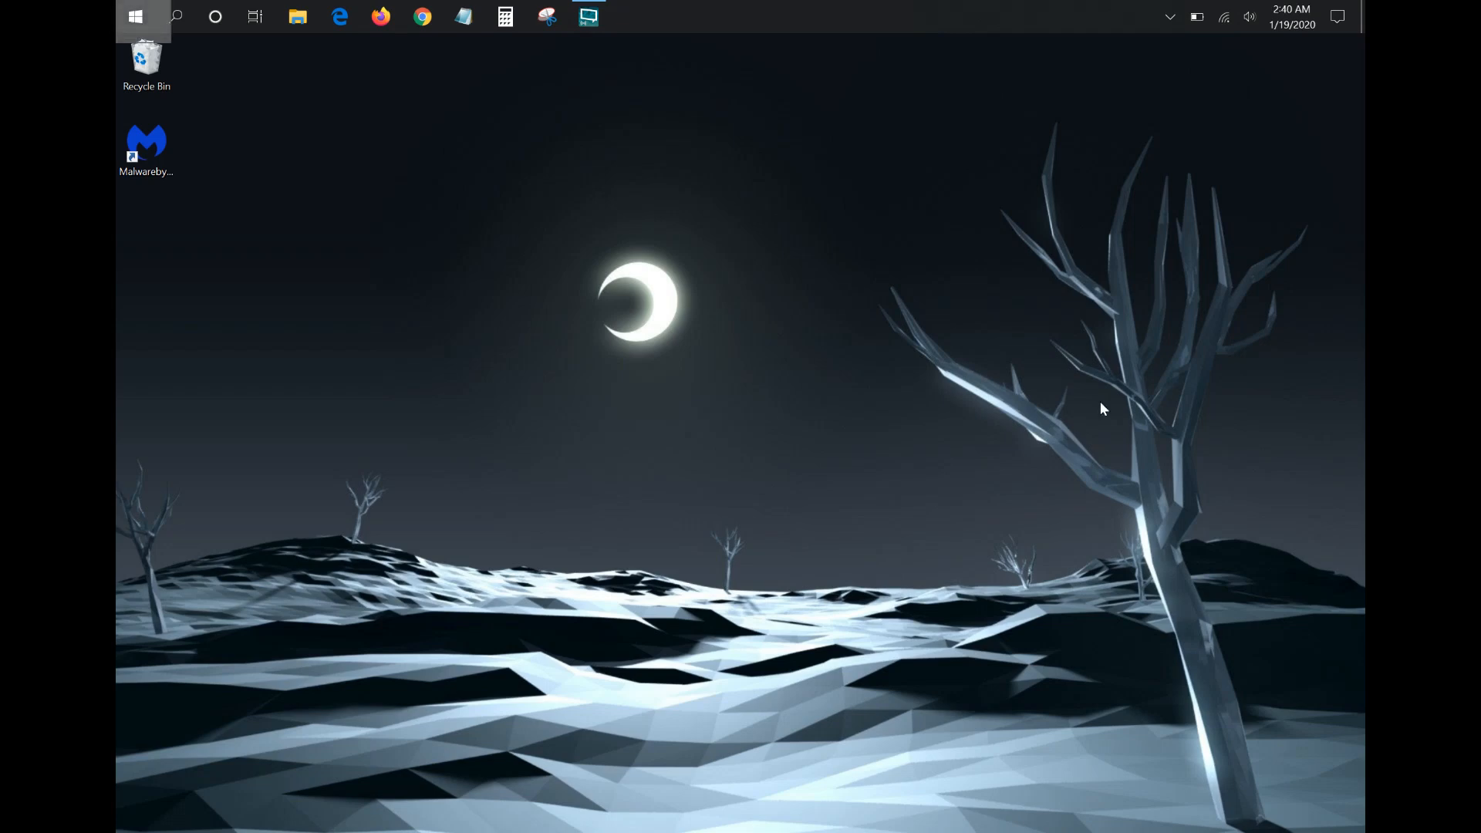
Launch Device Manager from the Start button's quick link menu.
right_click(134, 17)
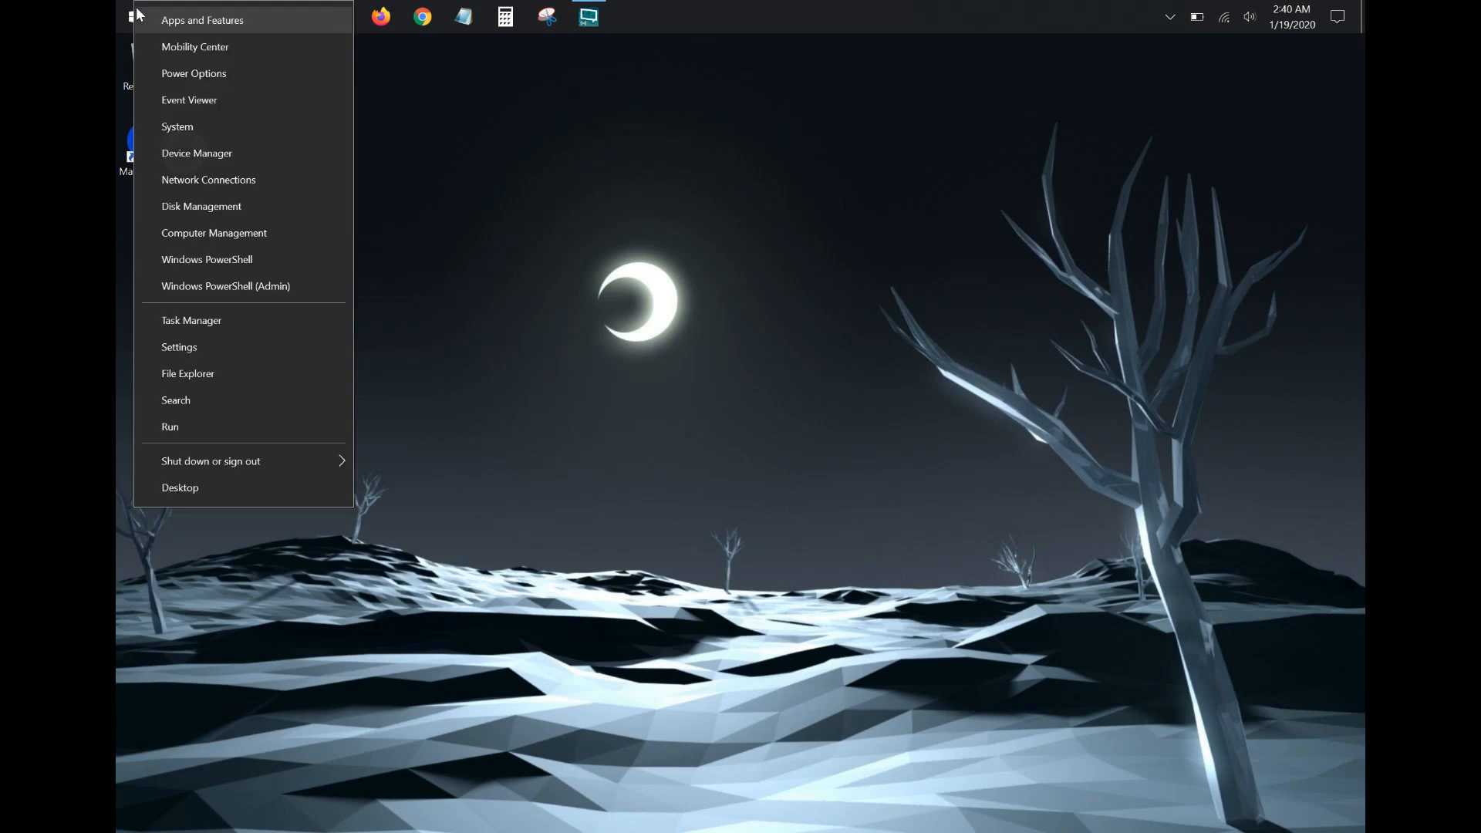
click(196, 152)
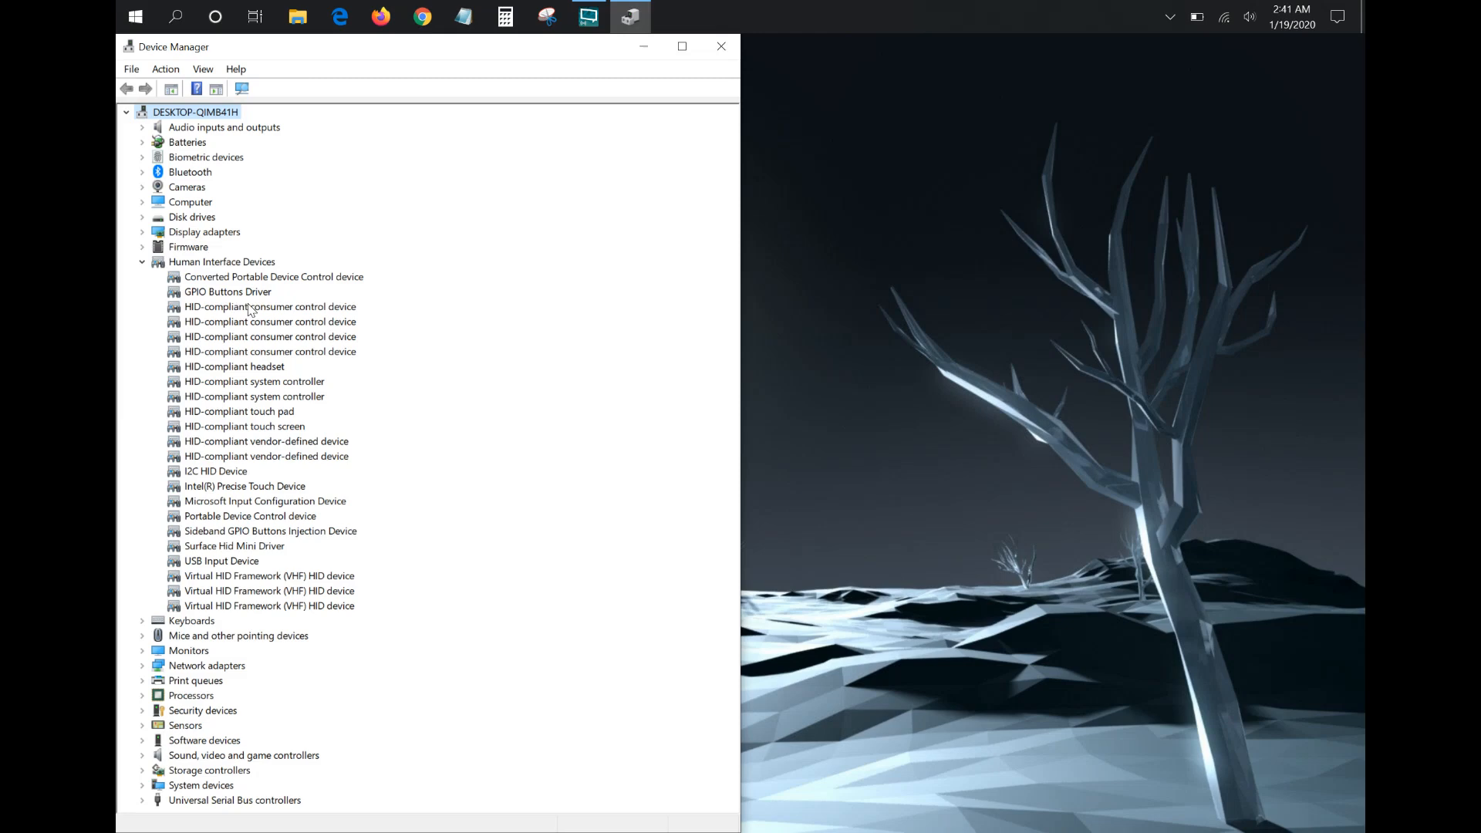
mouse_move(284, 274)
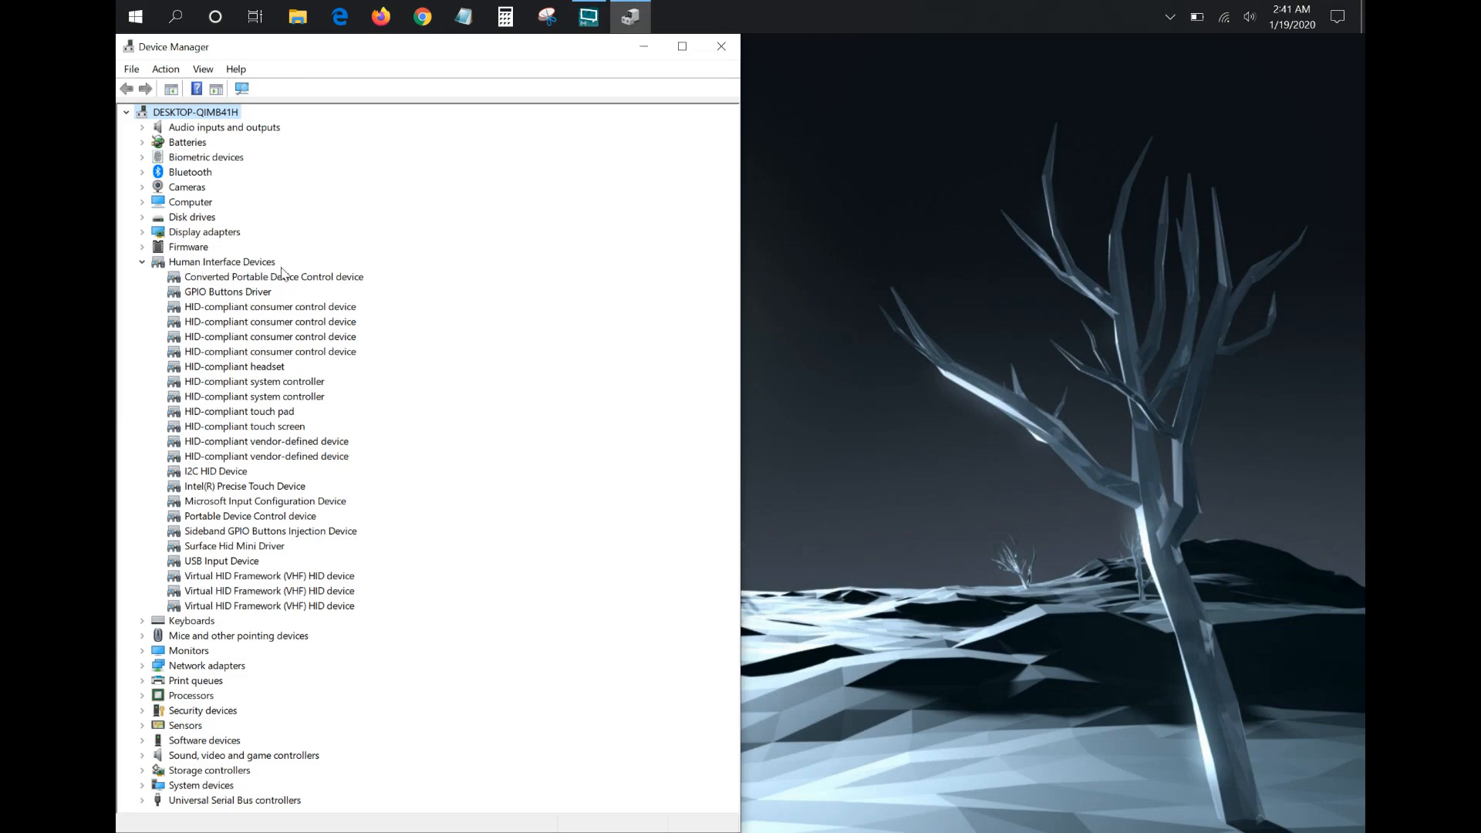
mouse_move(226, 533)
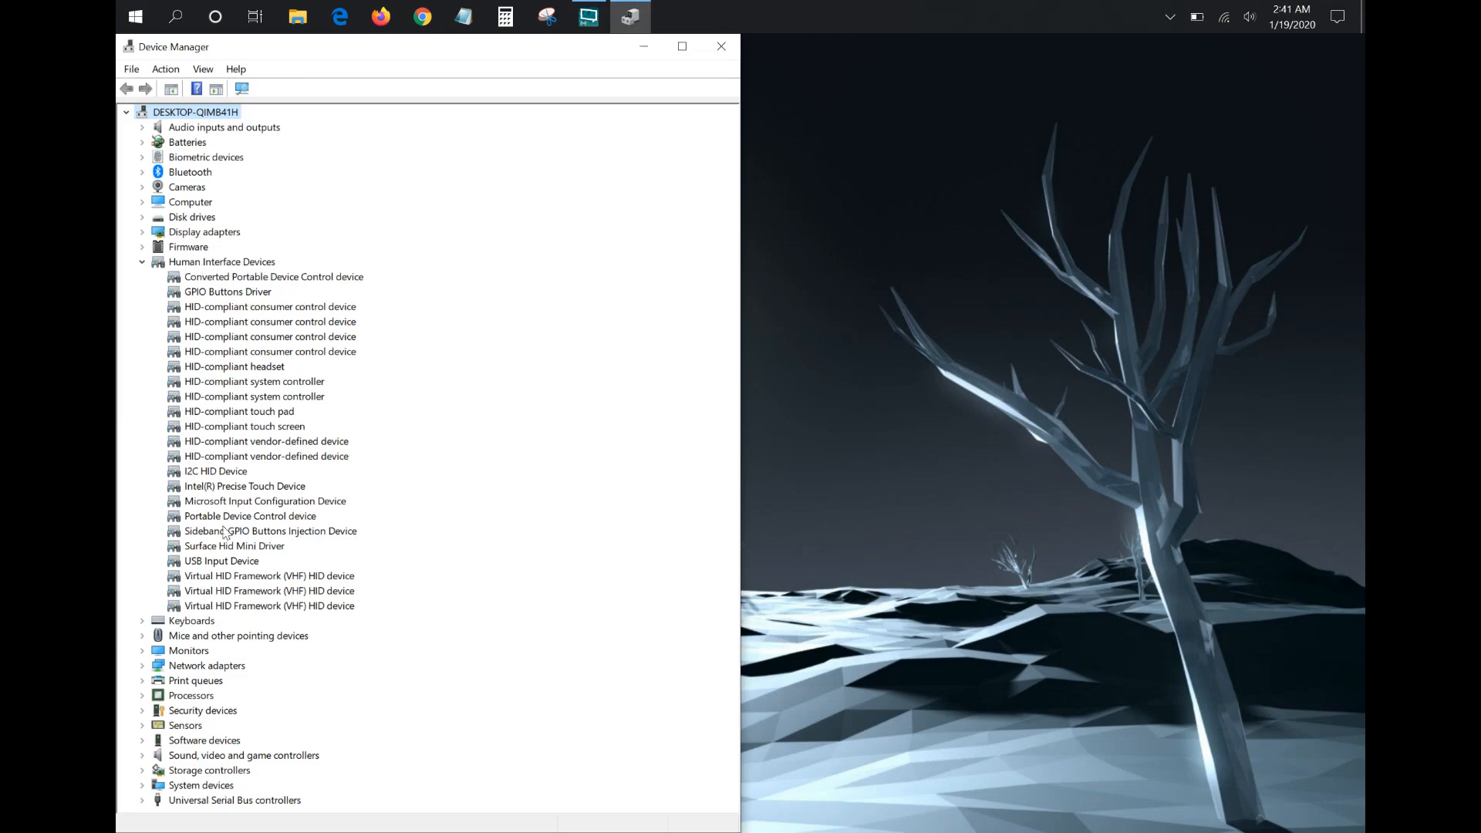
Select Surface Hid Mini Driver under Human Interface Devices.
click(234, 546)
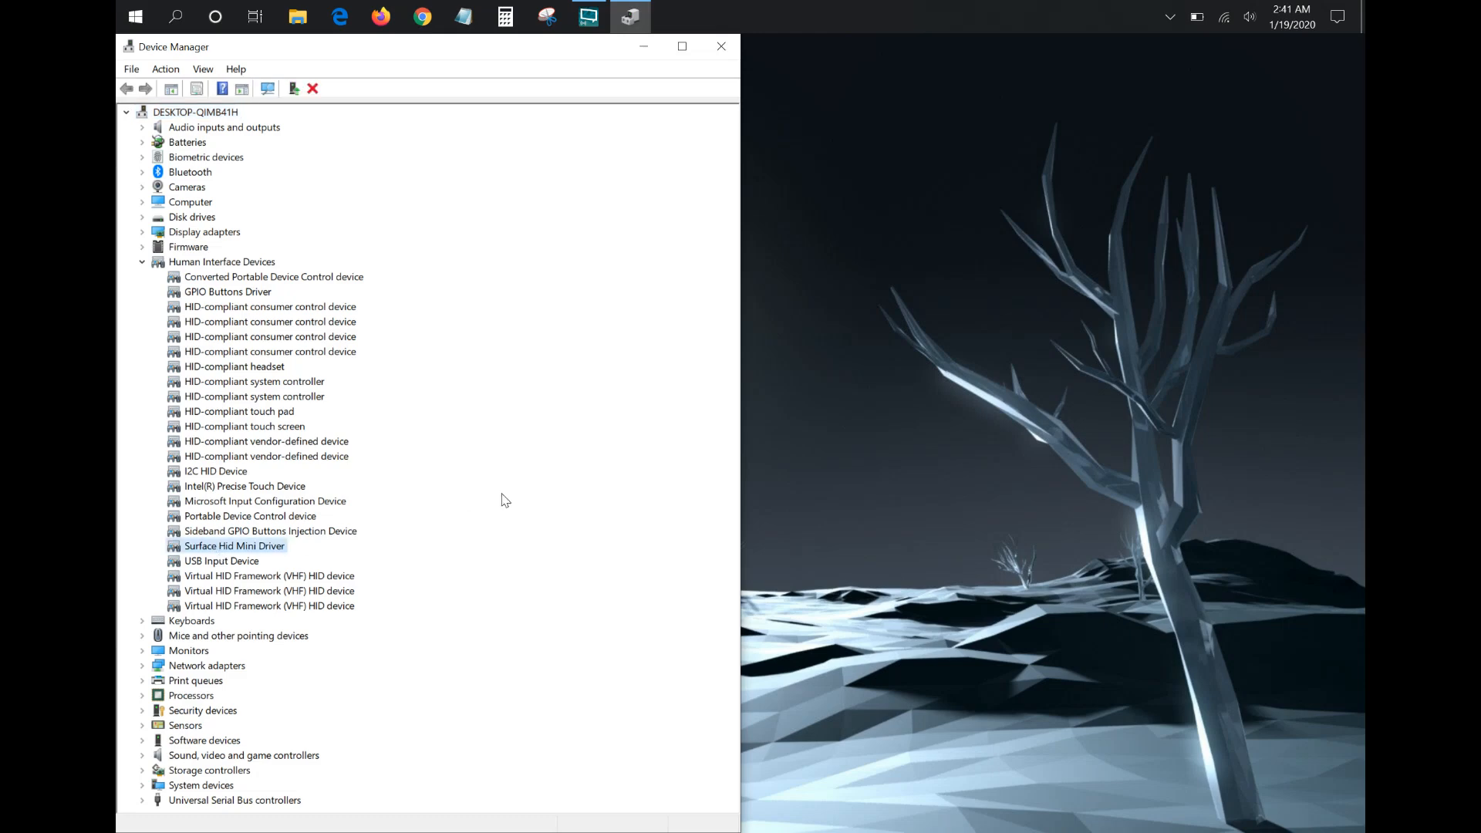
mouse_move(754, 423)
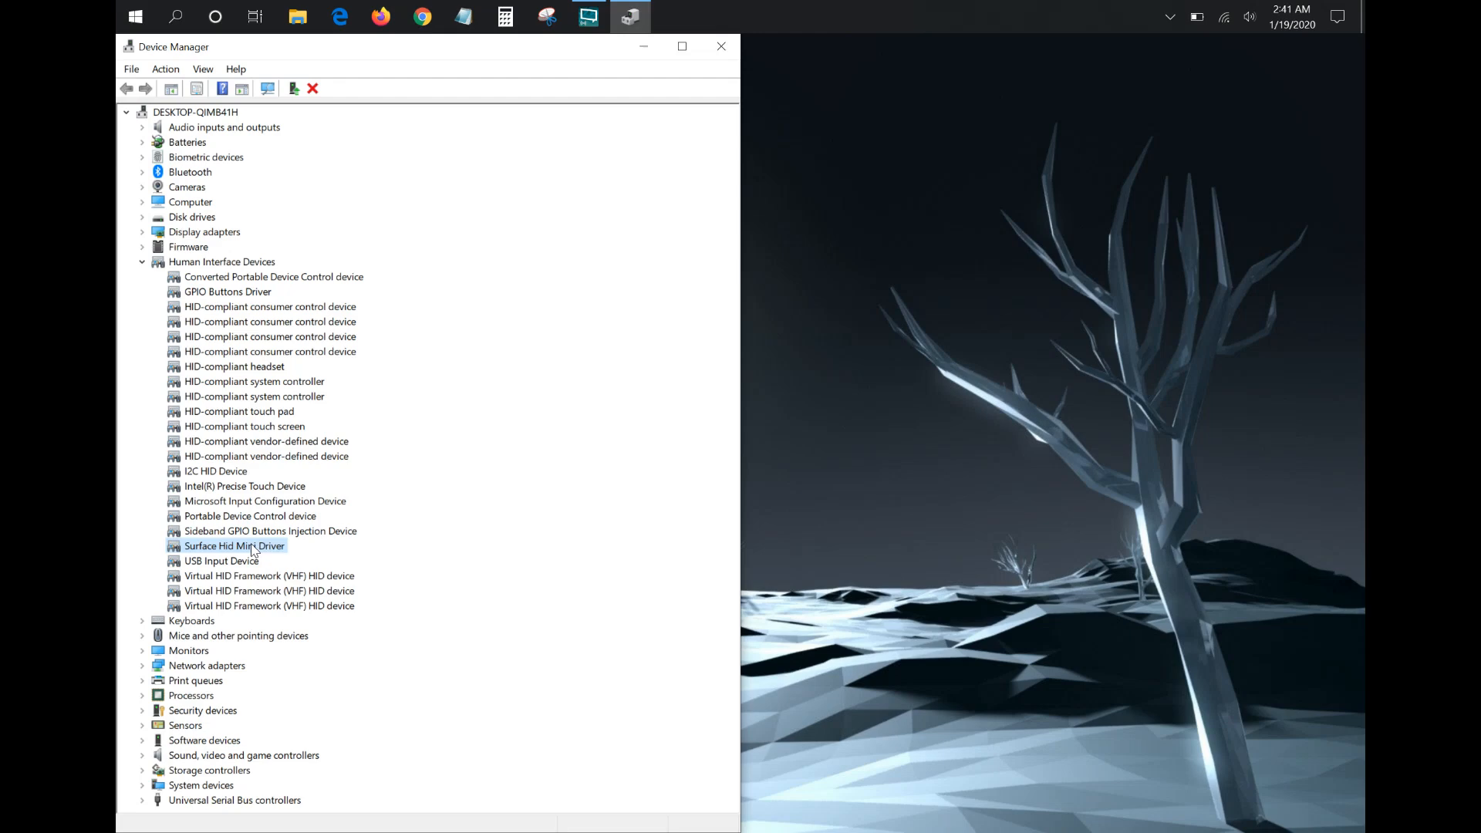
Uninstall the Surface Hid Mini Driver, confirm, and bring up Notepad for a typing test.
right_click(234, 546)
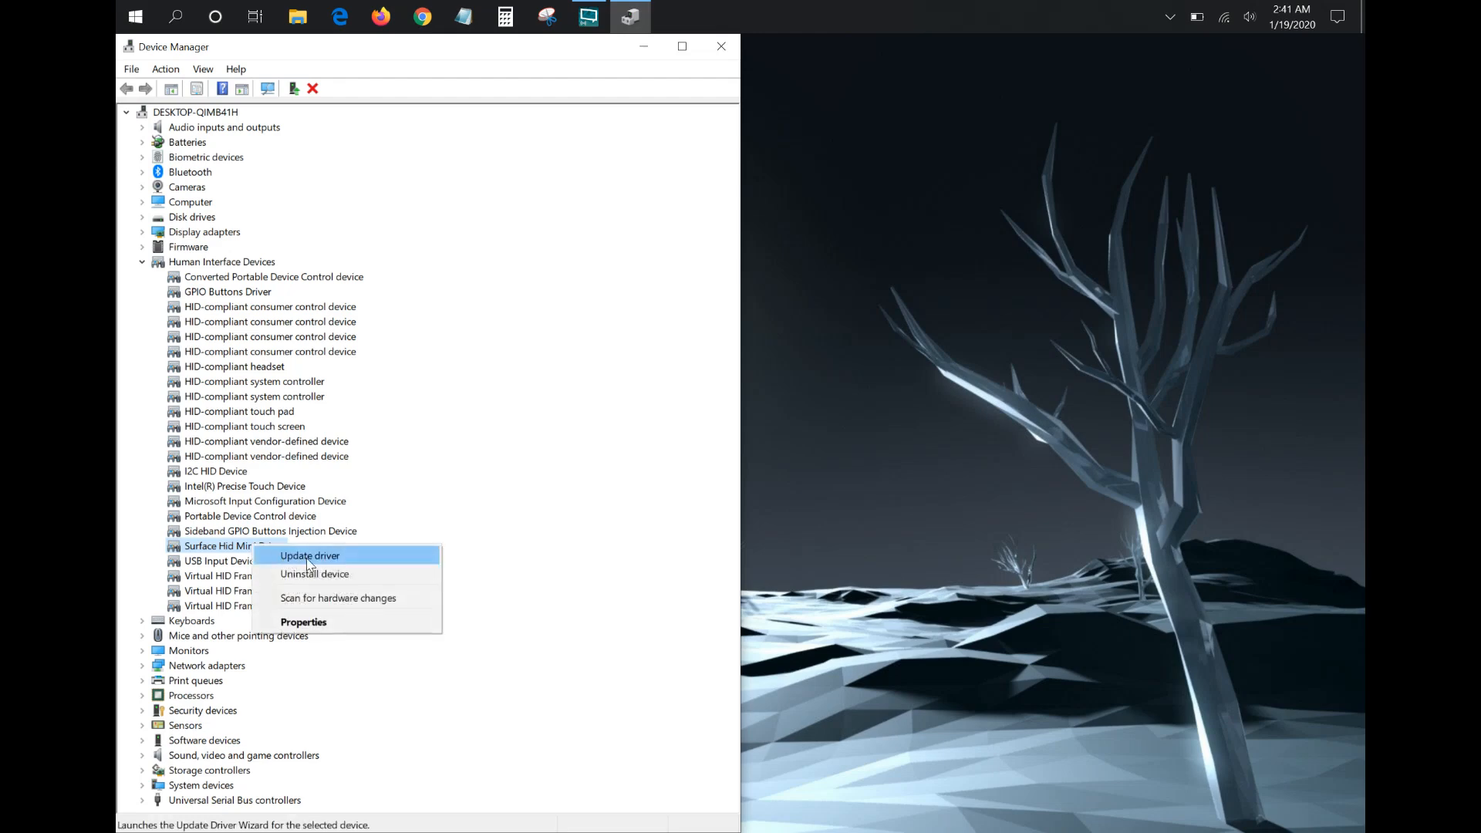
mouse_move(319, 574)
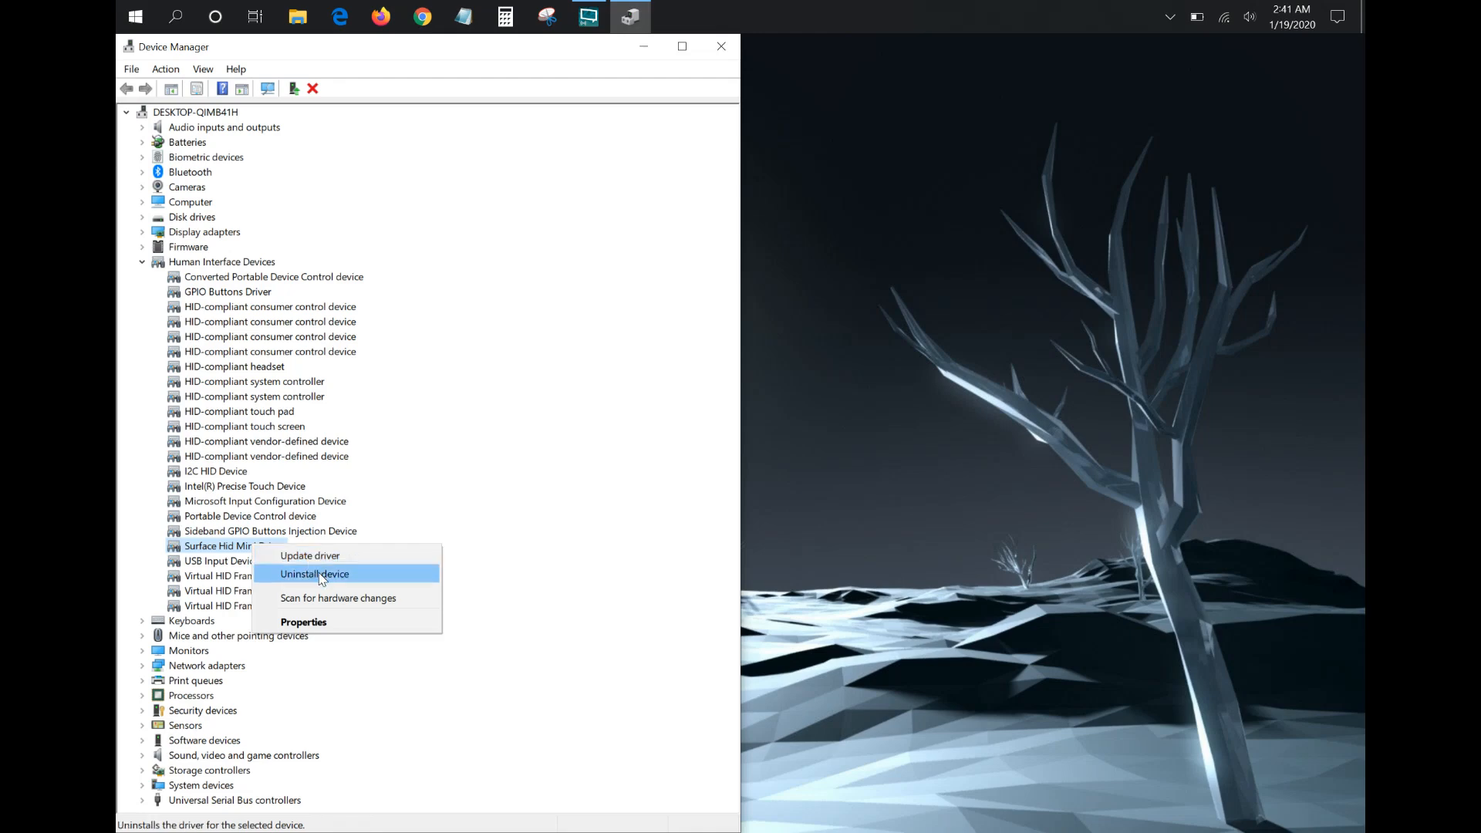
click(313, 574)
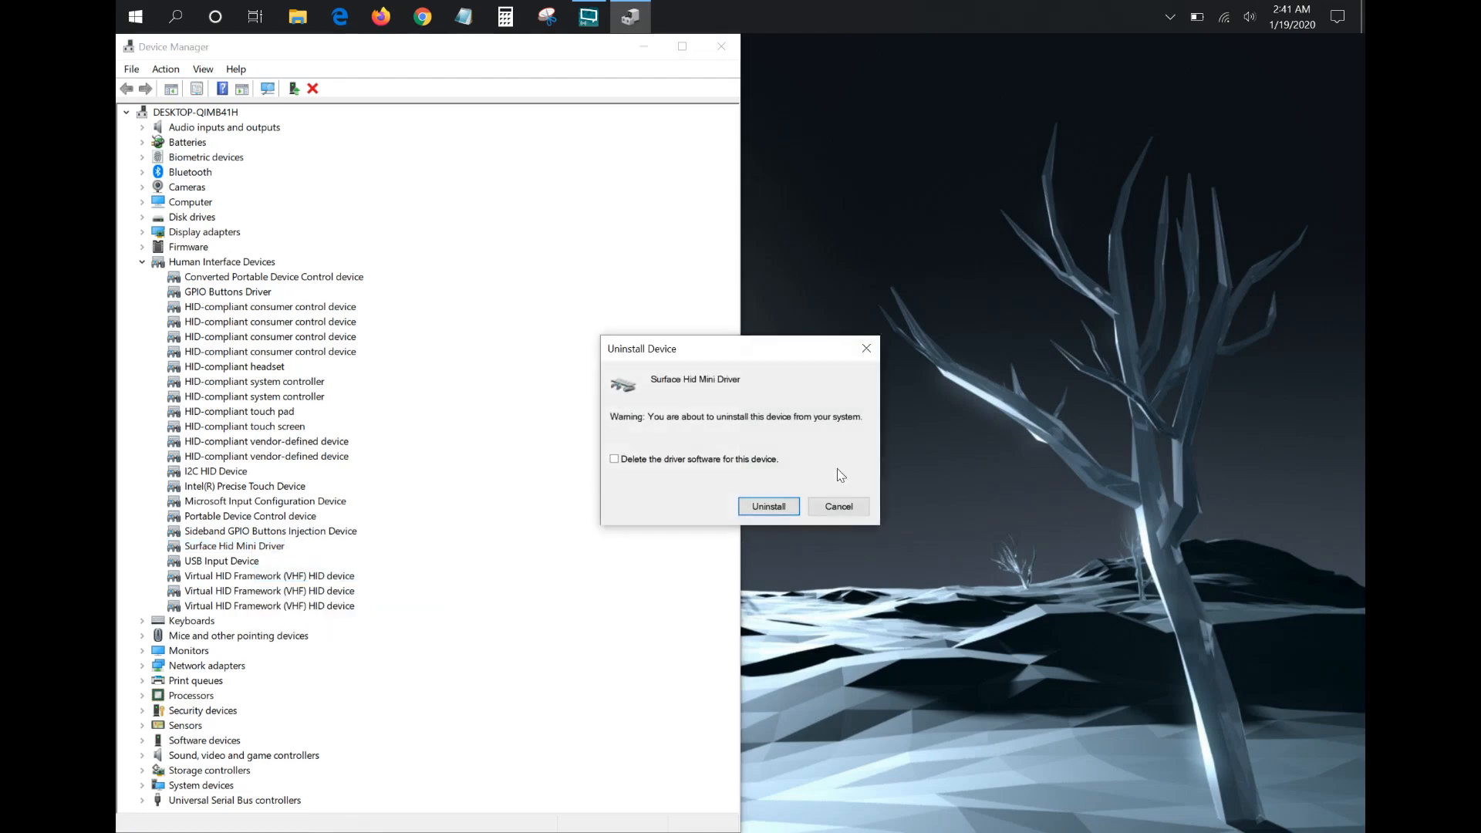
click(838, 506)
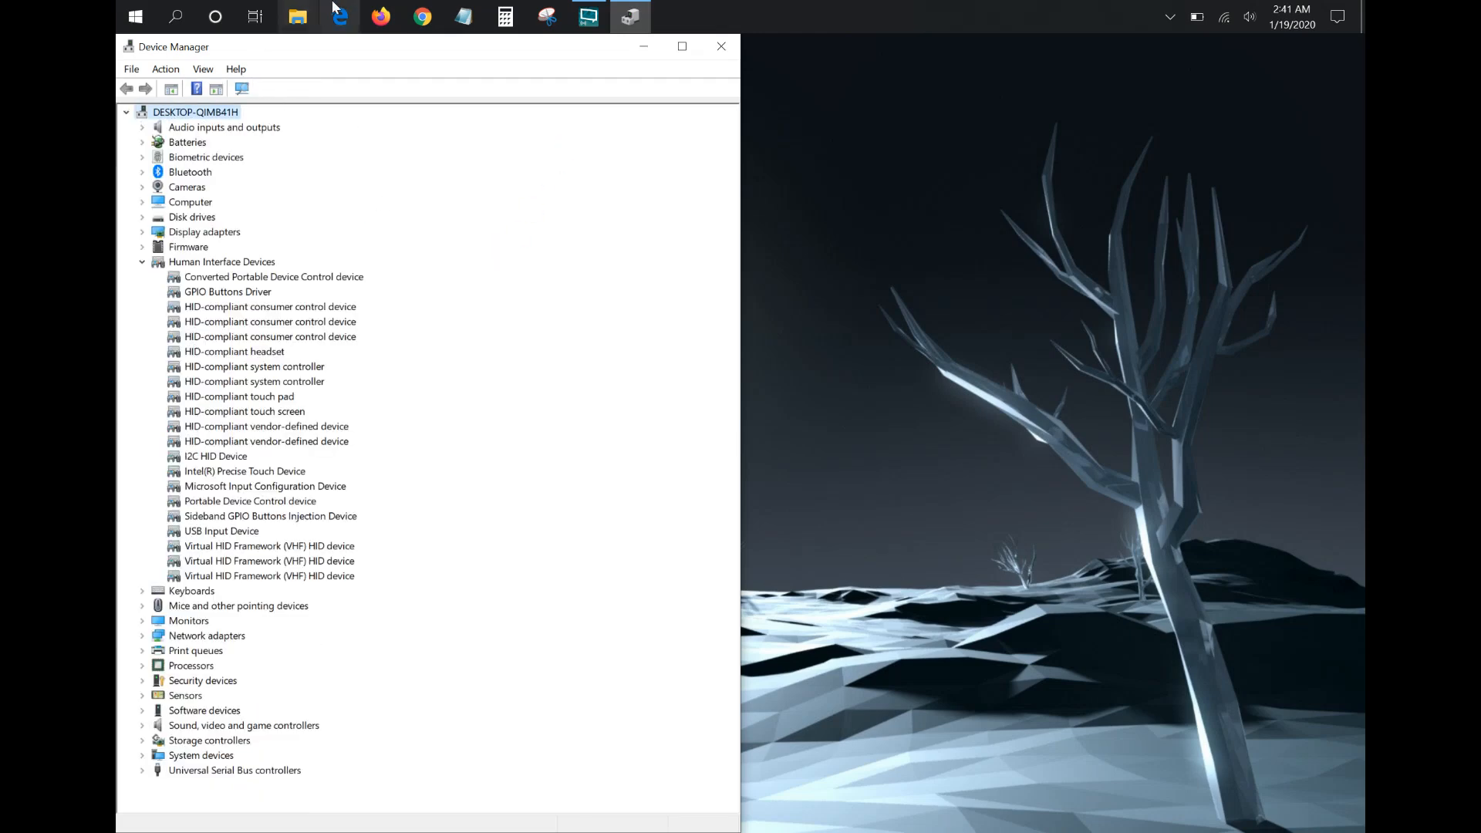
click(462, 17)
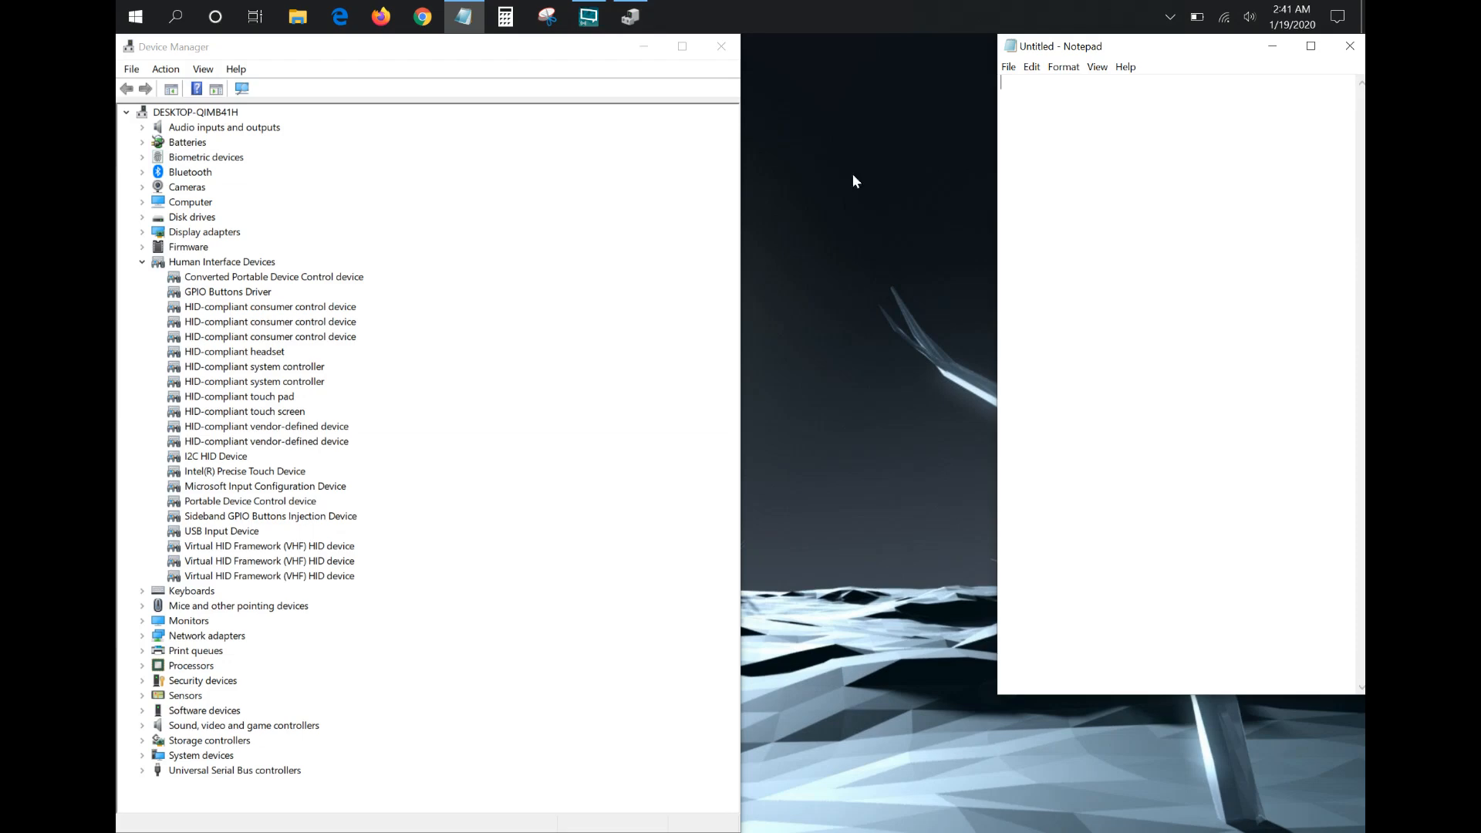
mouse_move(208, 268)
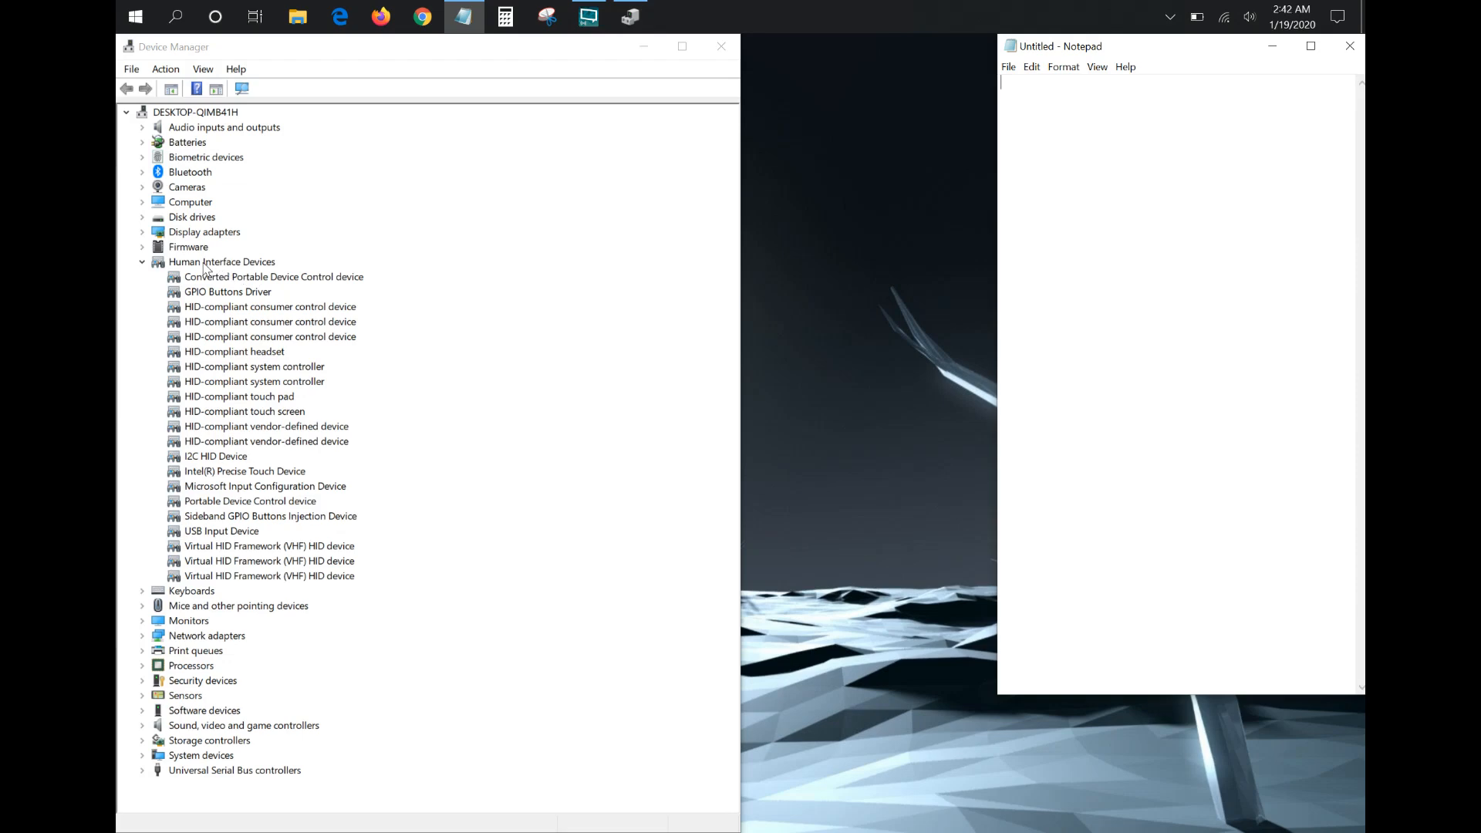
Scan for hardware changes so Surface Hid Mini Driver reappears, then test-type 'sdf'.
click(222, 262)
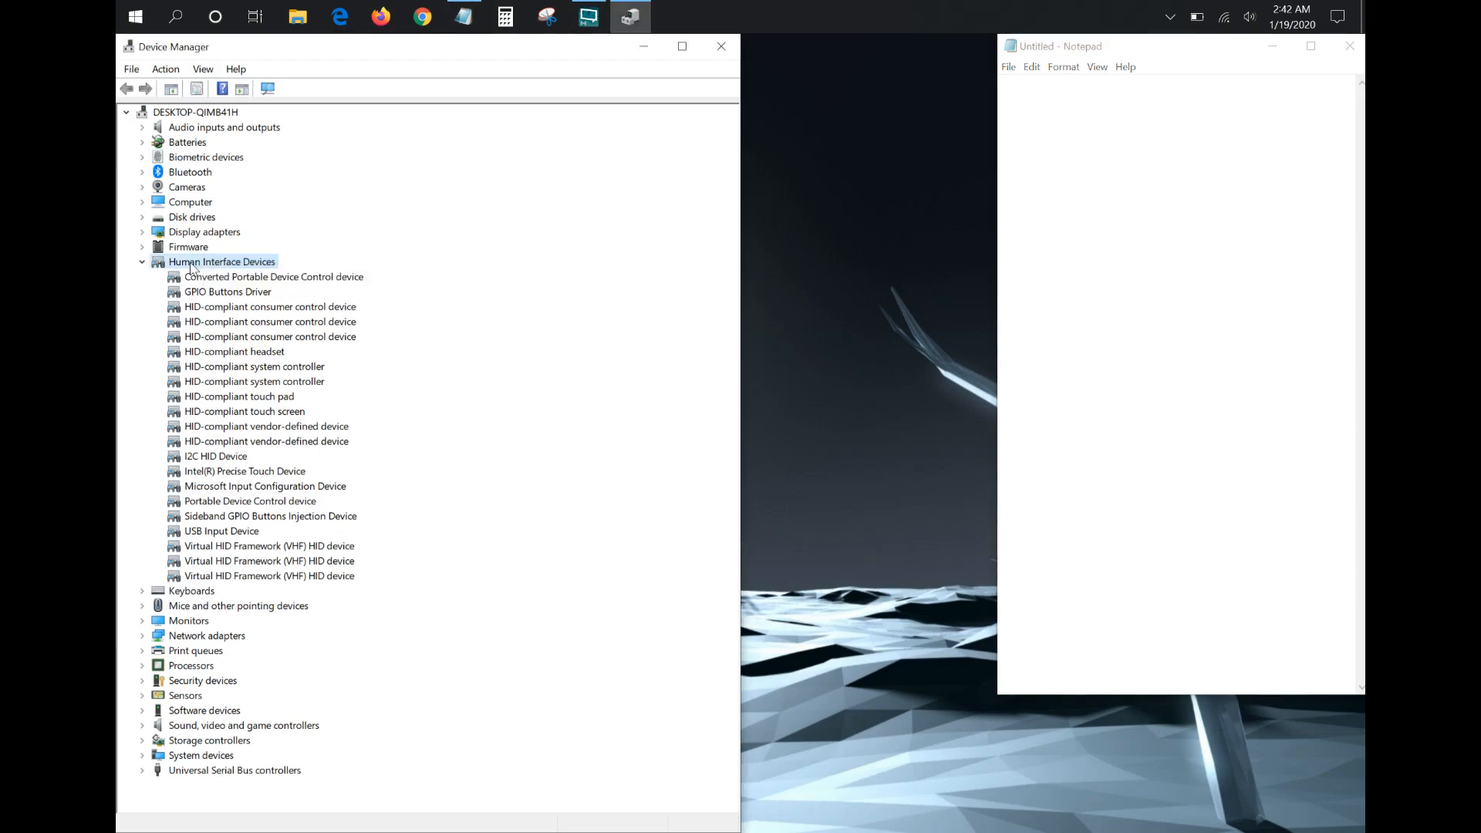
right_click(220, 262)
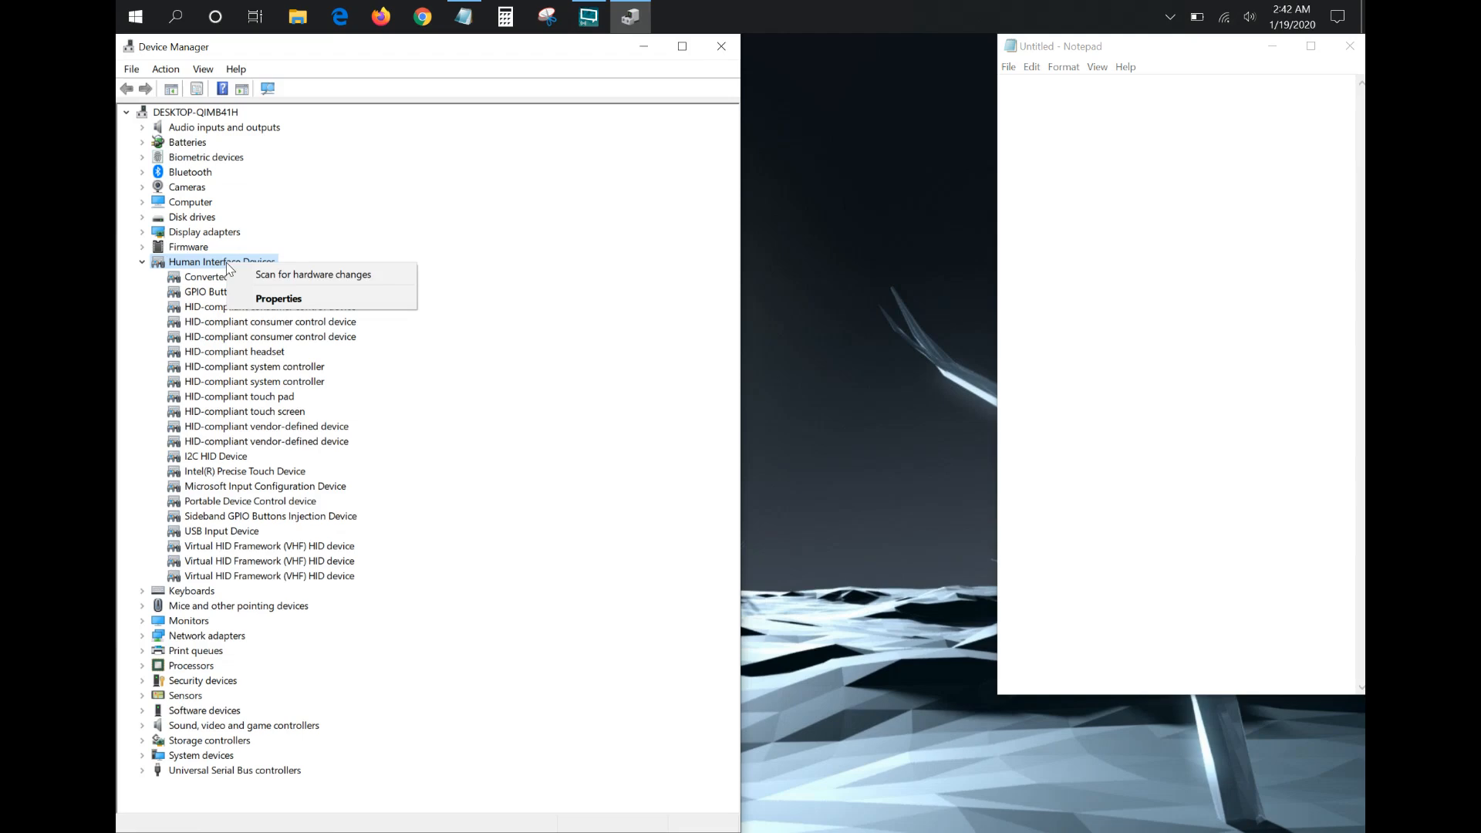
click(313, 275)
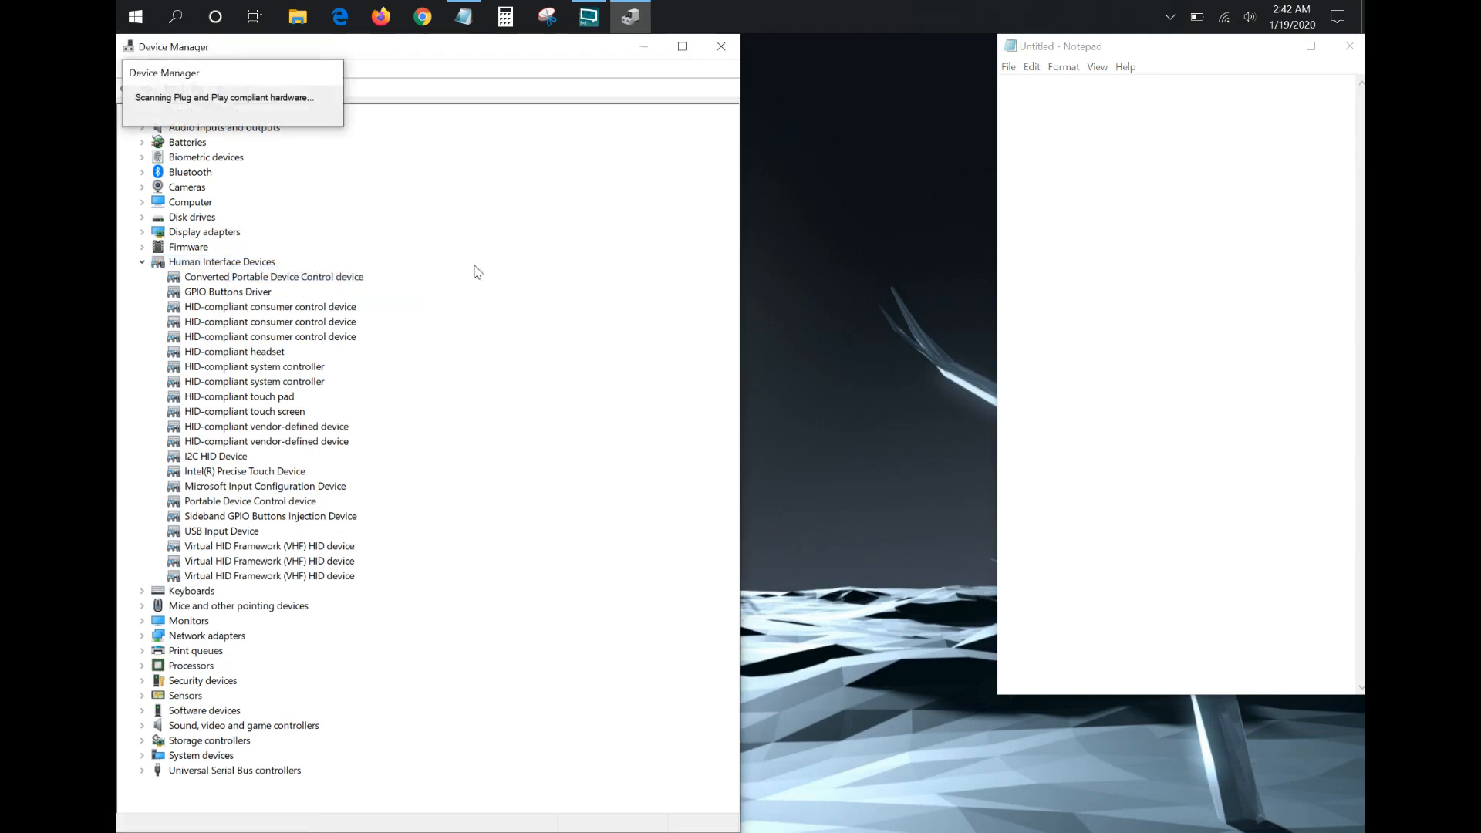
click(266, 90)
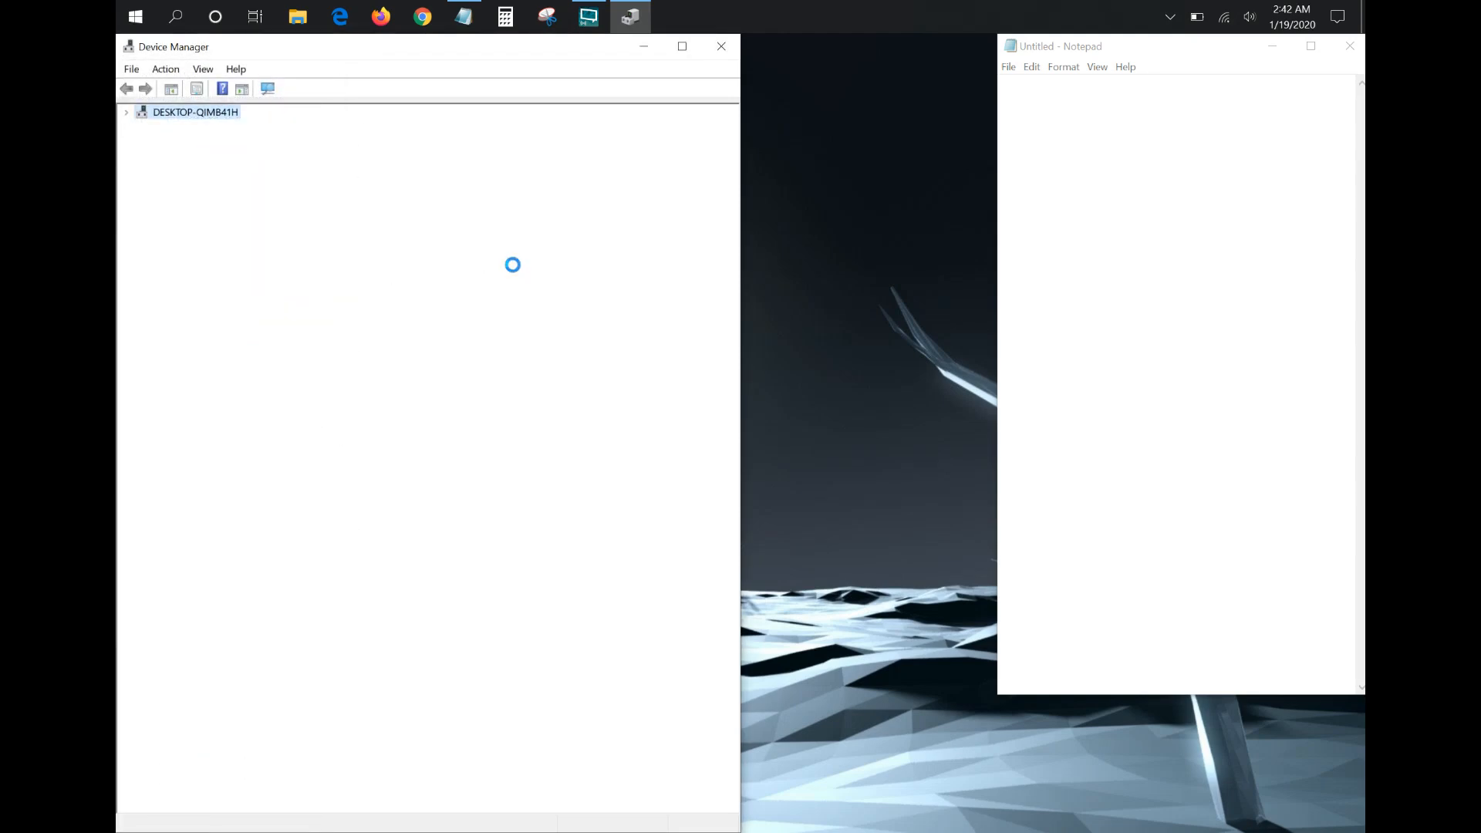
click(125, 111)
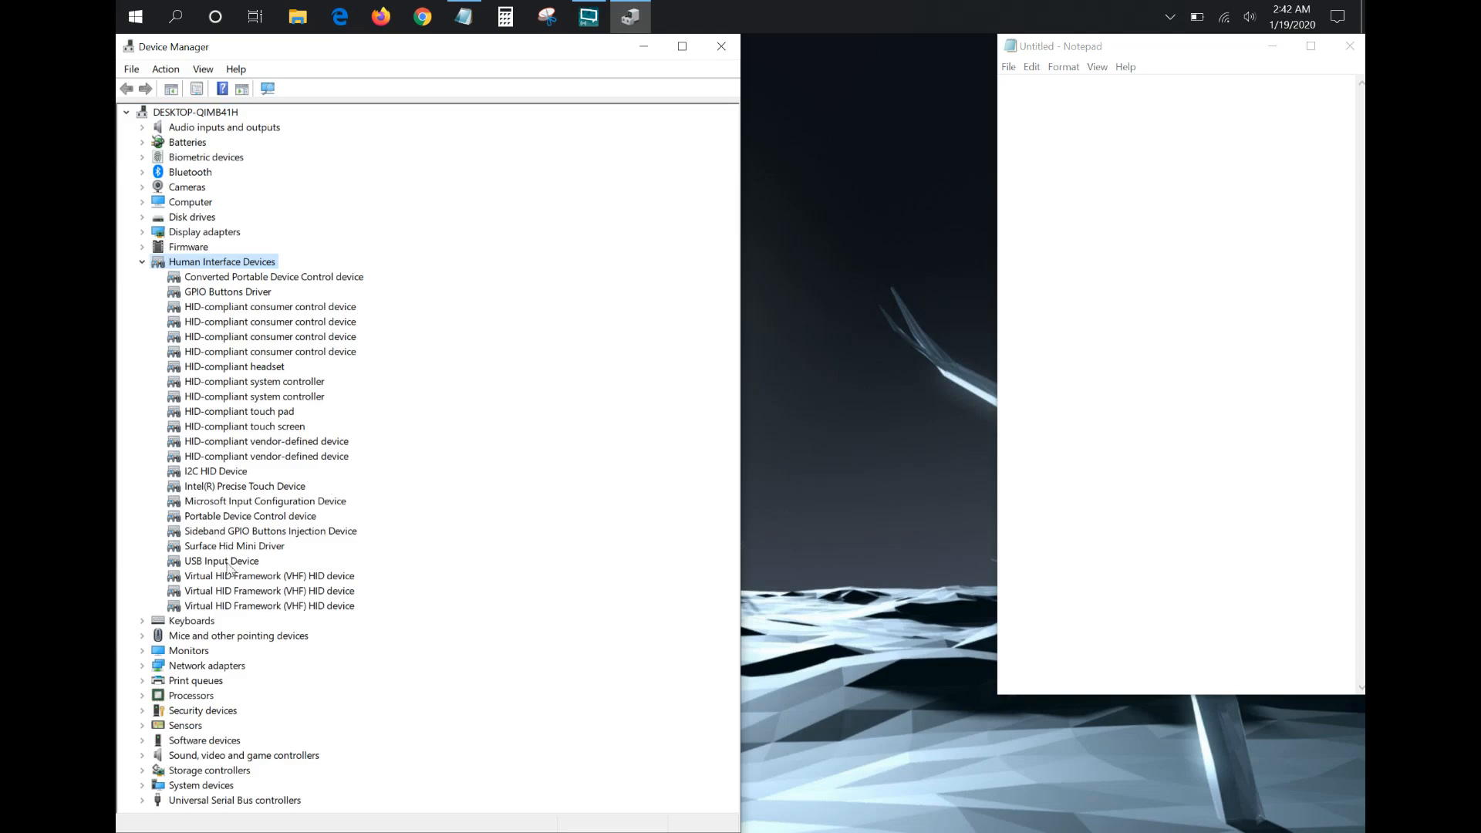
click(235, 546)
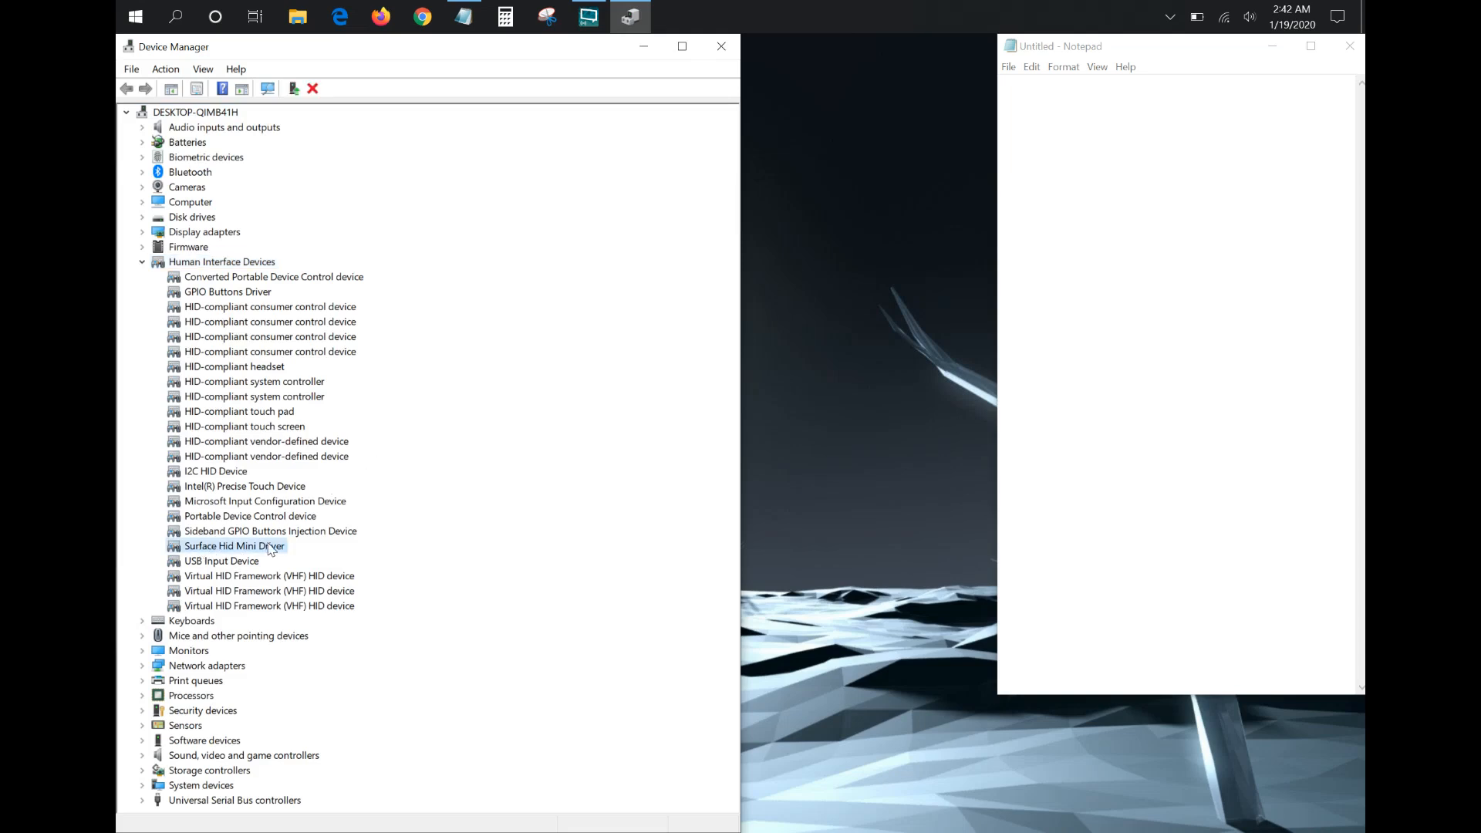
text(sdf)
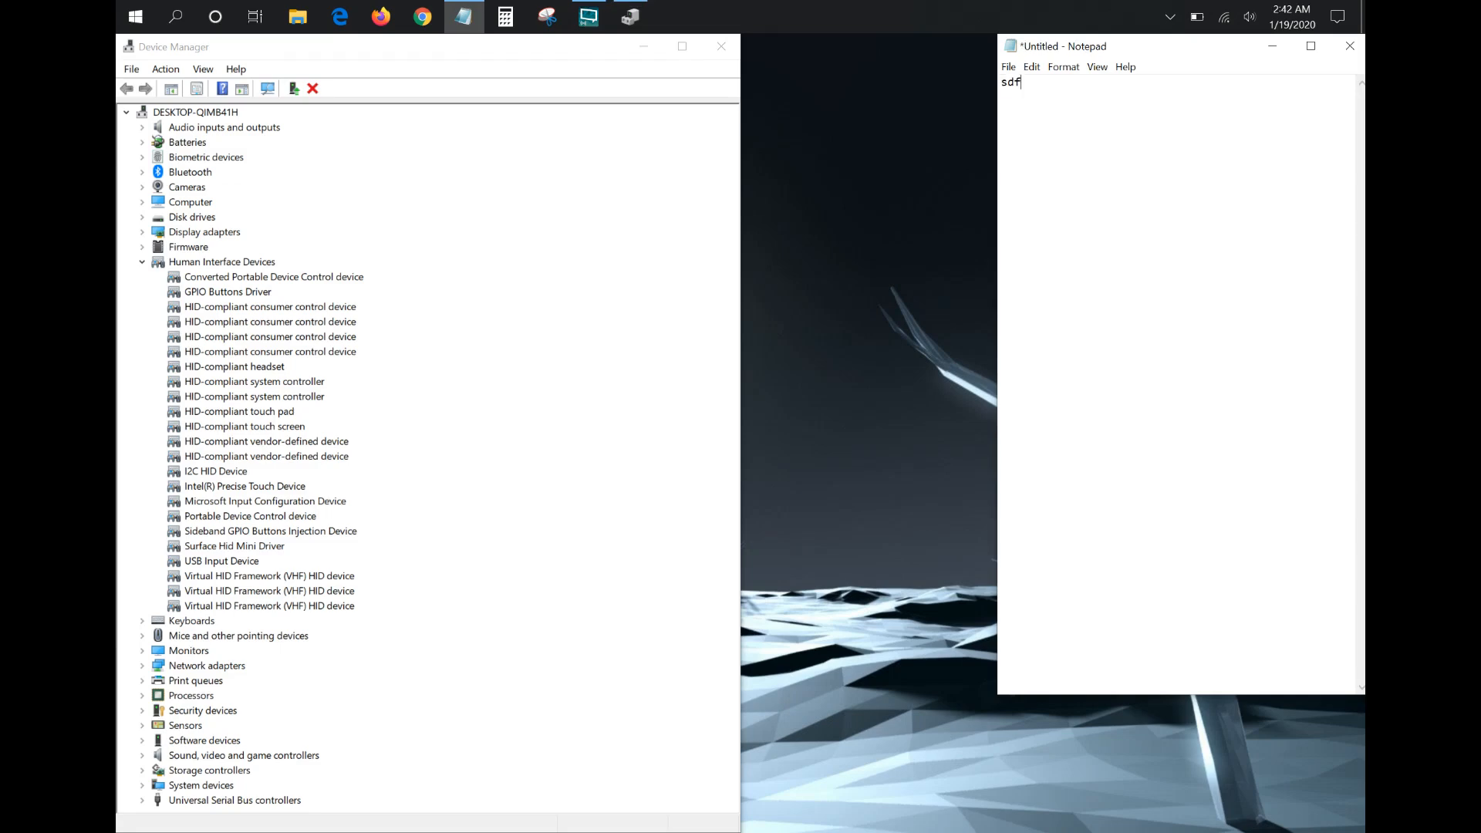
Type test letters 'jsdfspodfkspo' in Notepad, then select all to erase them.
text(jsdfspodfkspo)
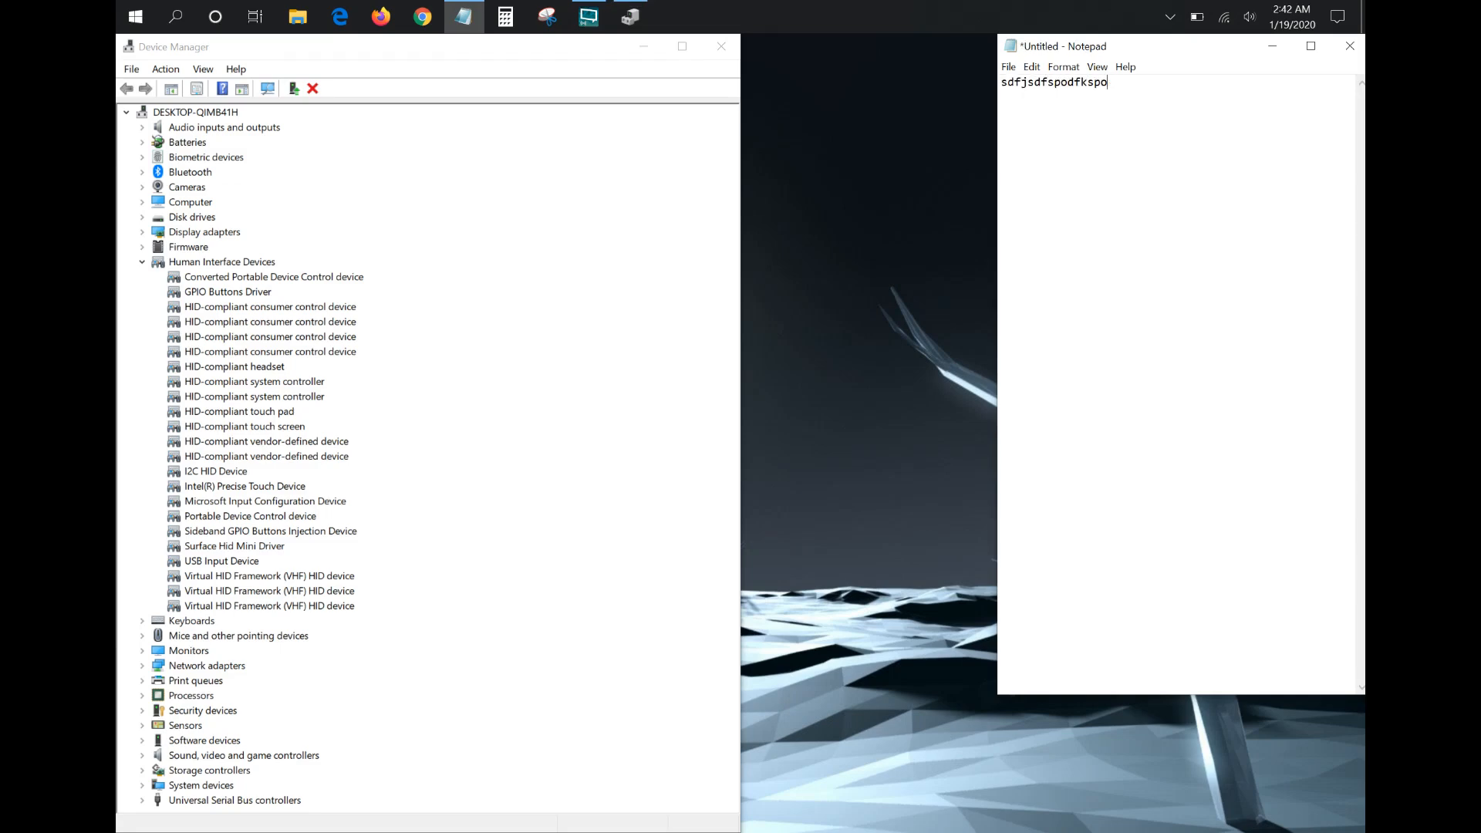
key(ctrl+a)
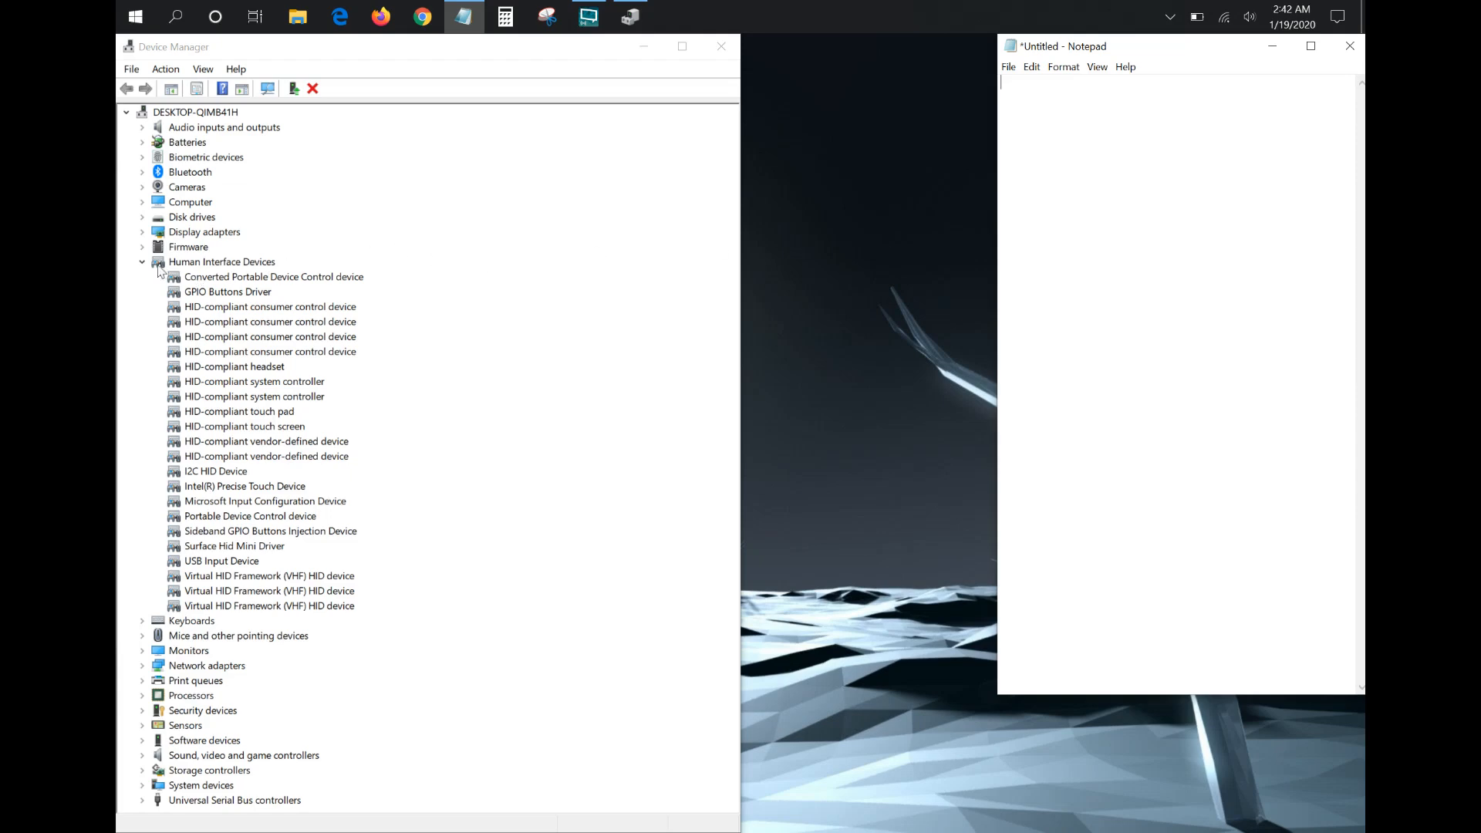
Collapse Human Interface Devices, expand Keyboards and inspect the first HID Keyboard Device's actions.
click(142, 262)
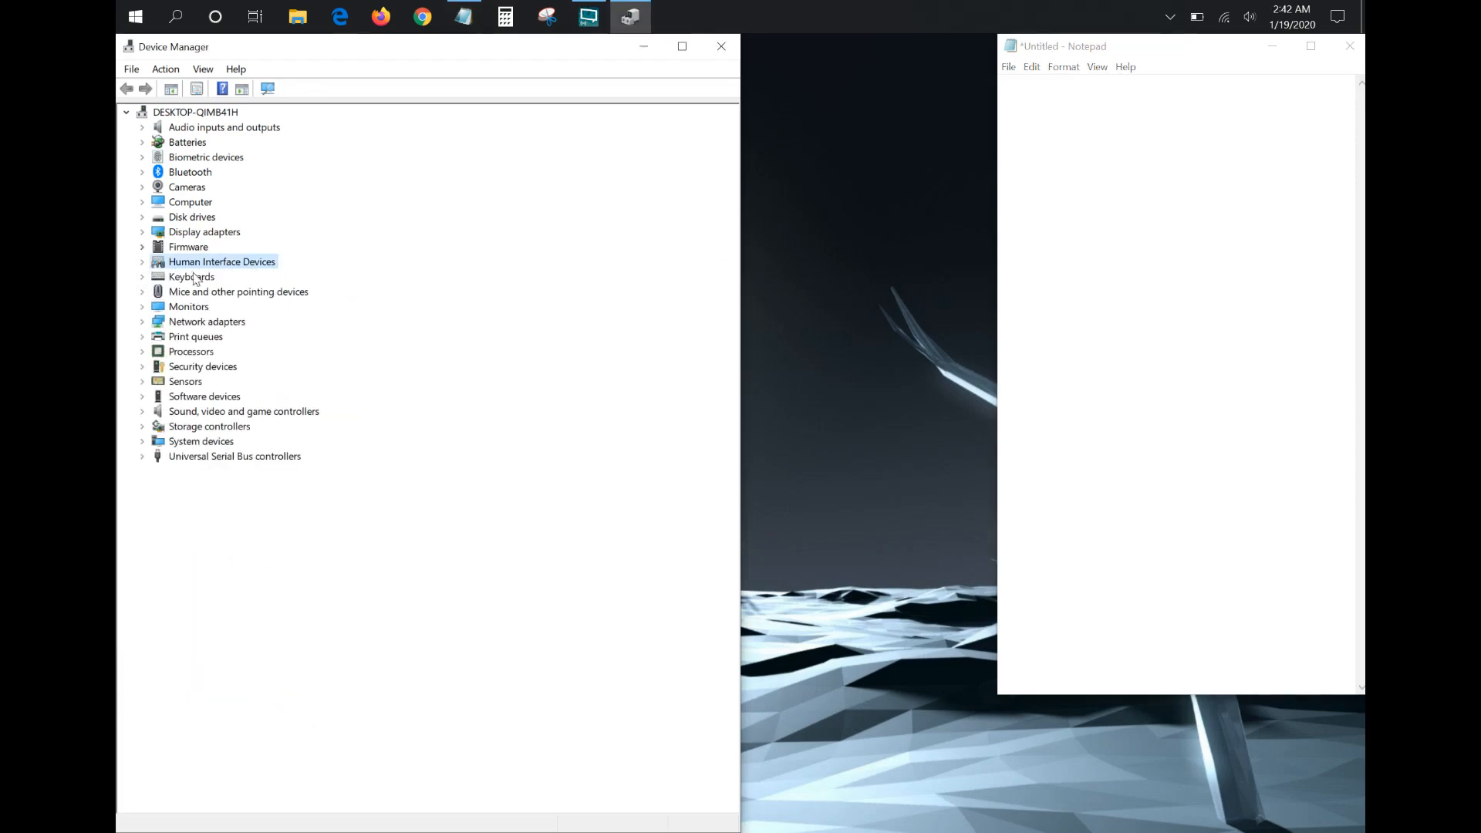
click(191, 276)
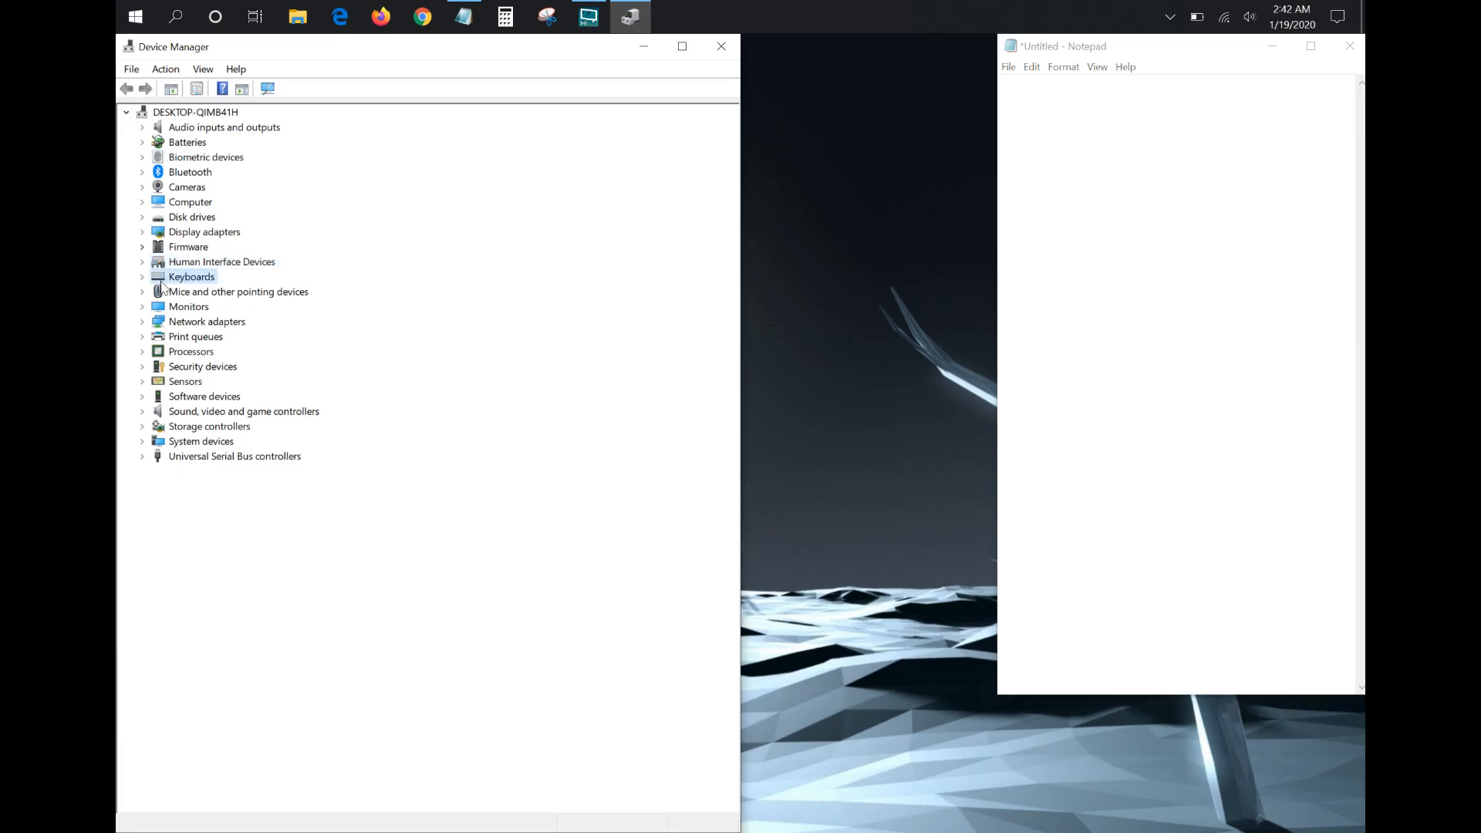
right_click(191, 276)
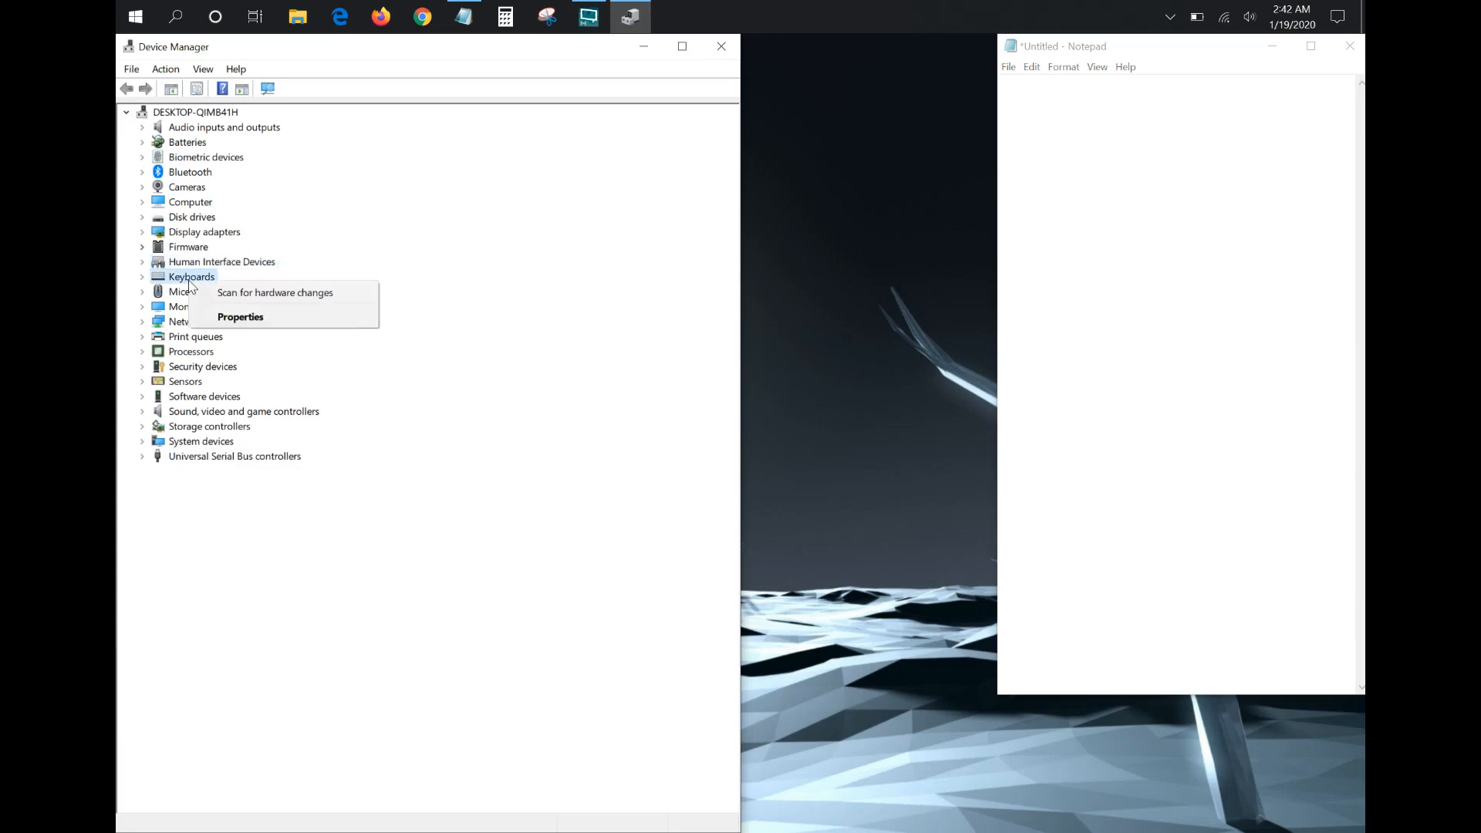
mouse_move(275, 291)
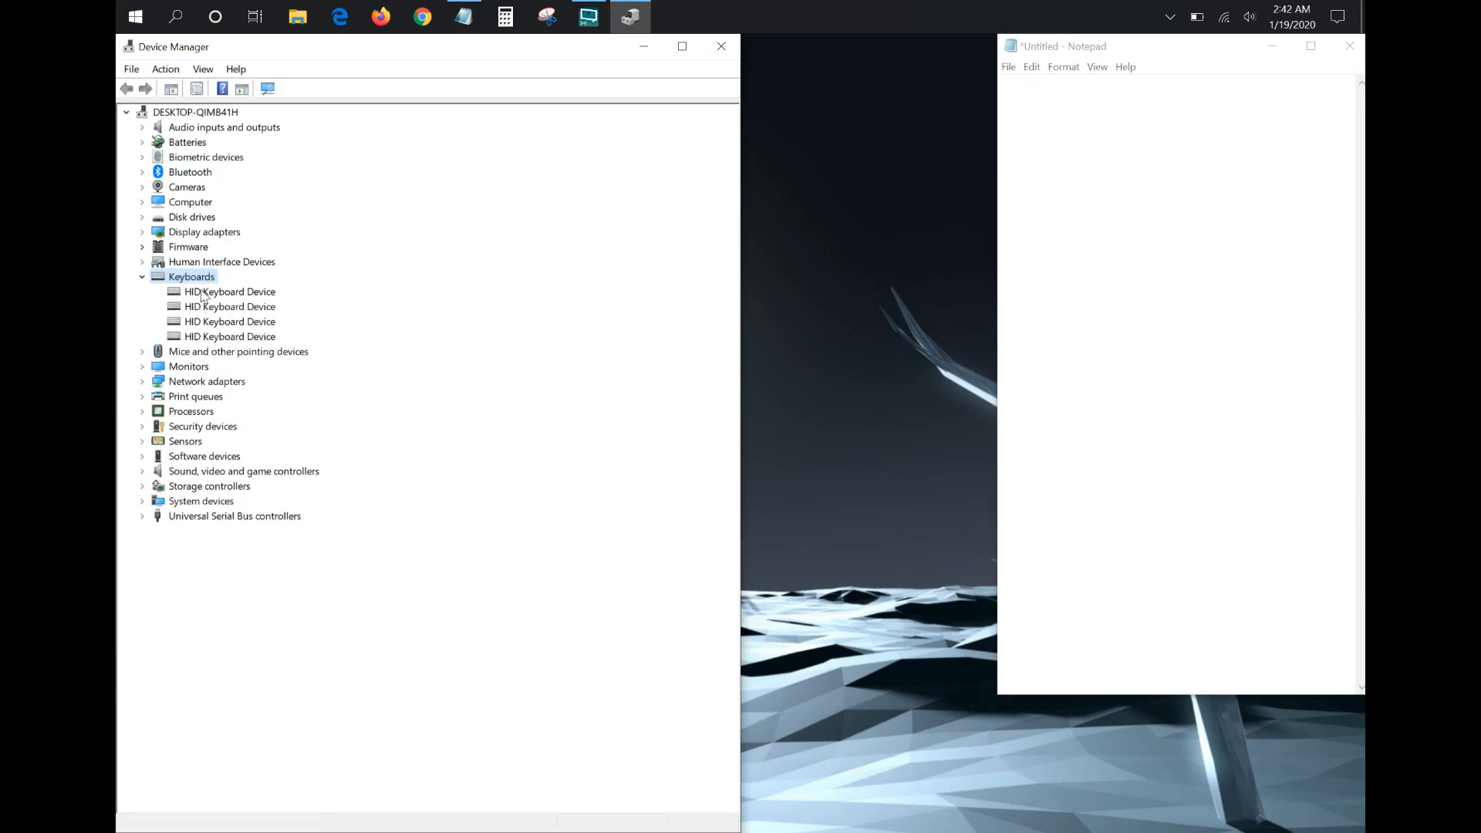
right_click(230, 292)
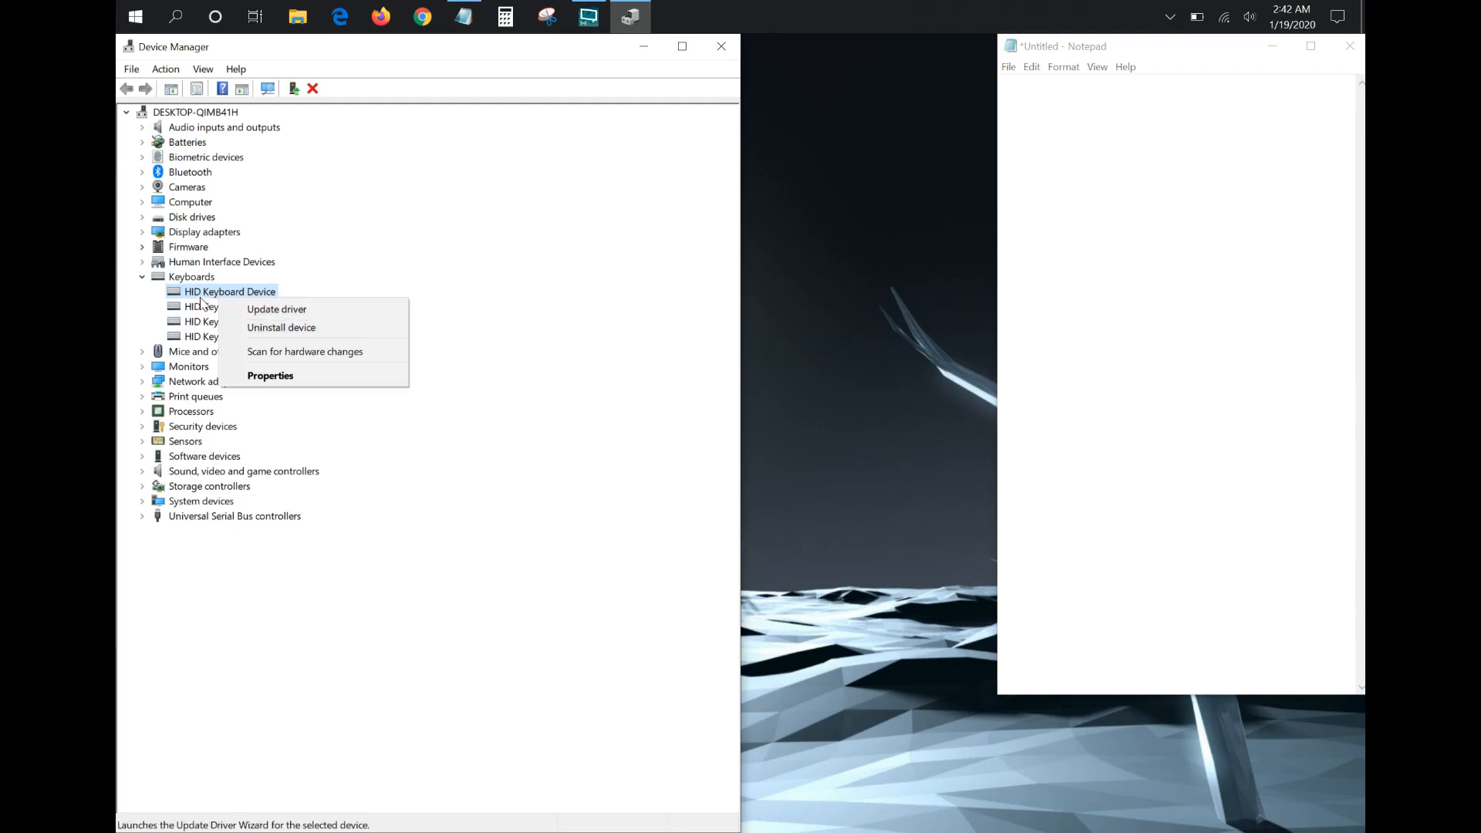
mouse_move(406, 368)
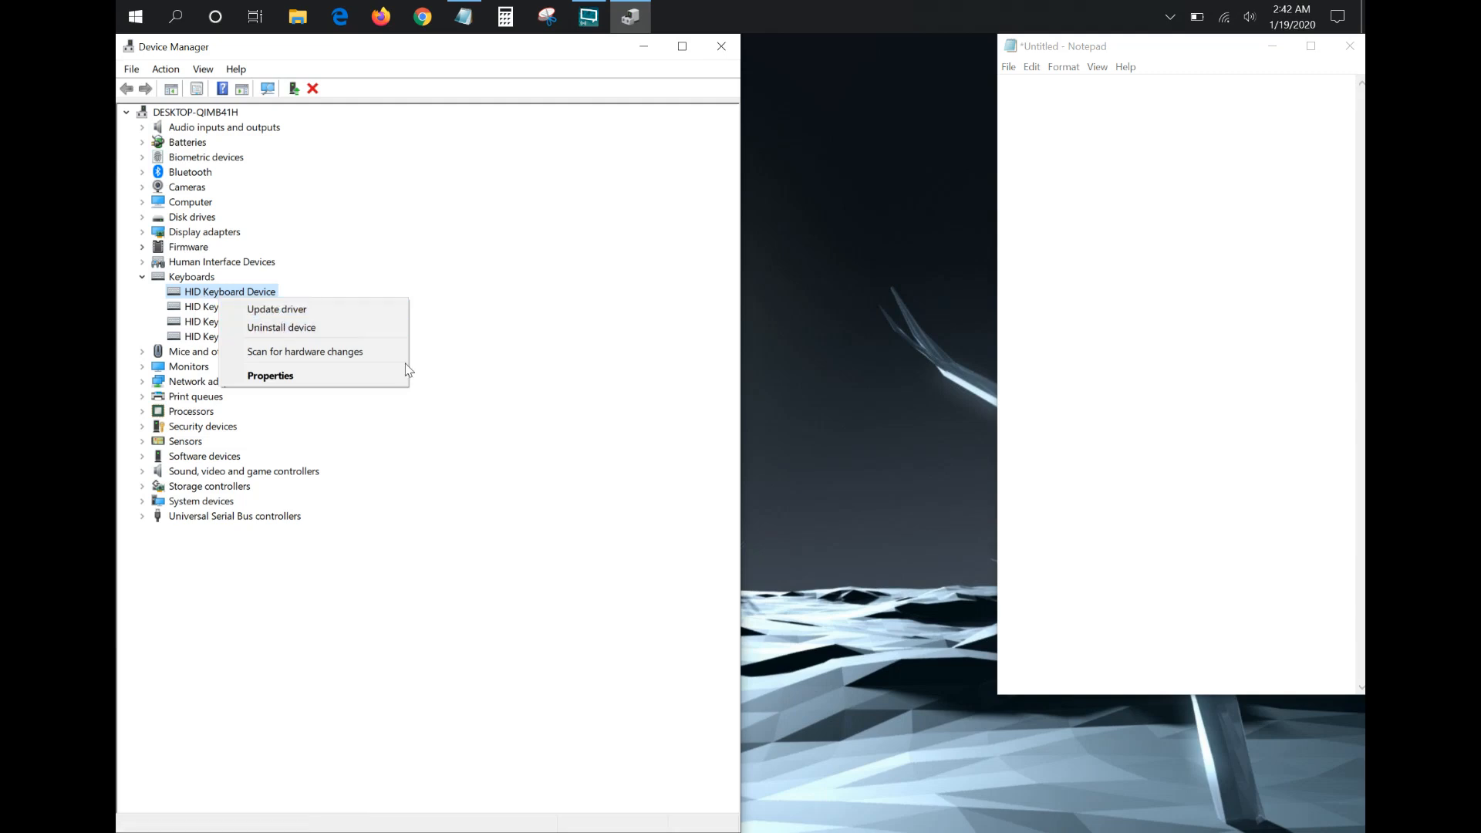
click(570, 310)
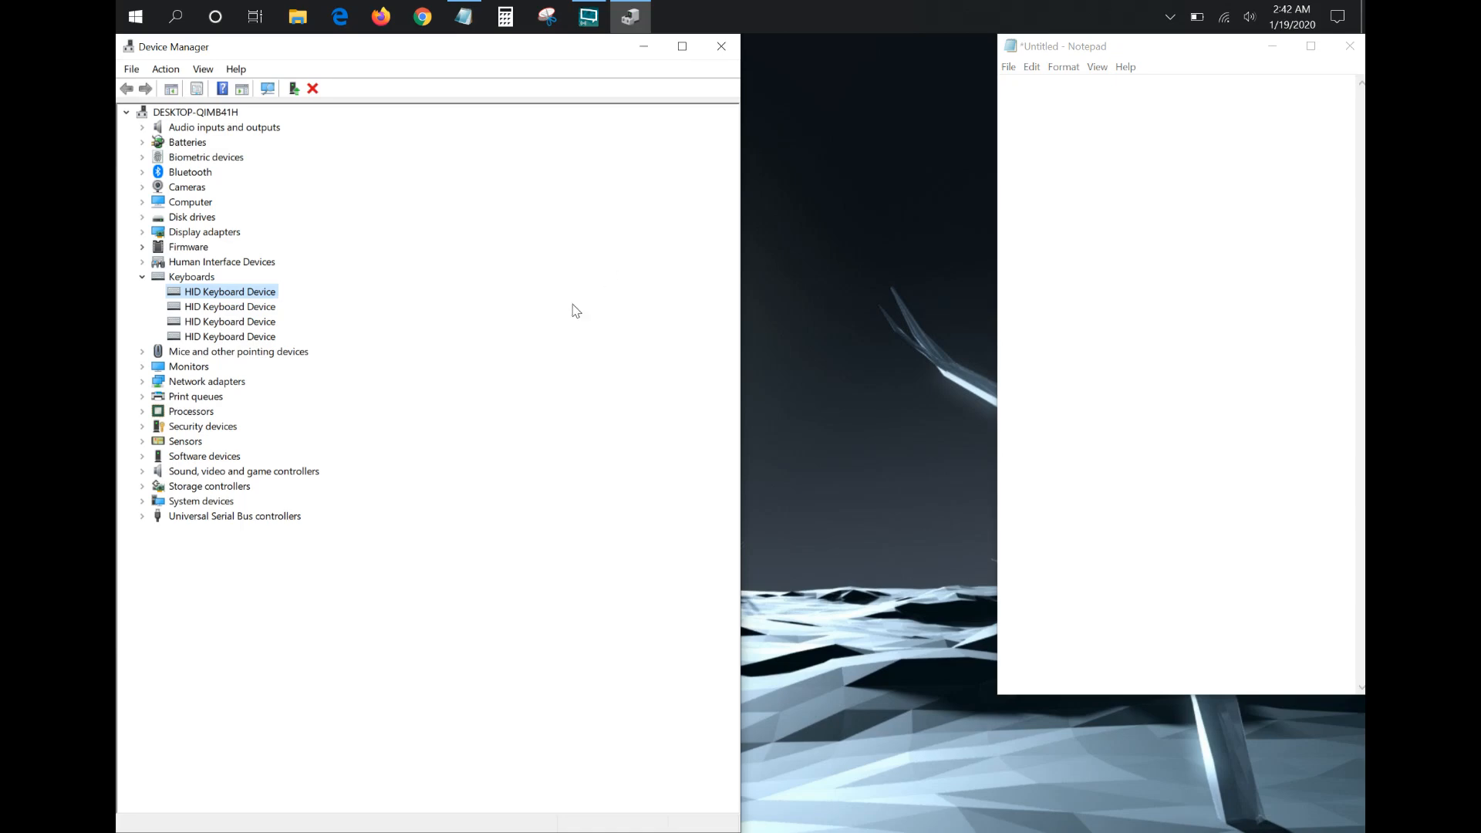
mouse_move(537, 311)
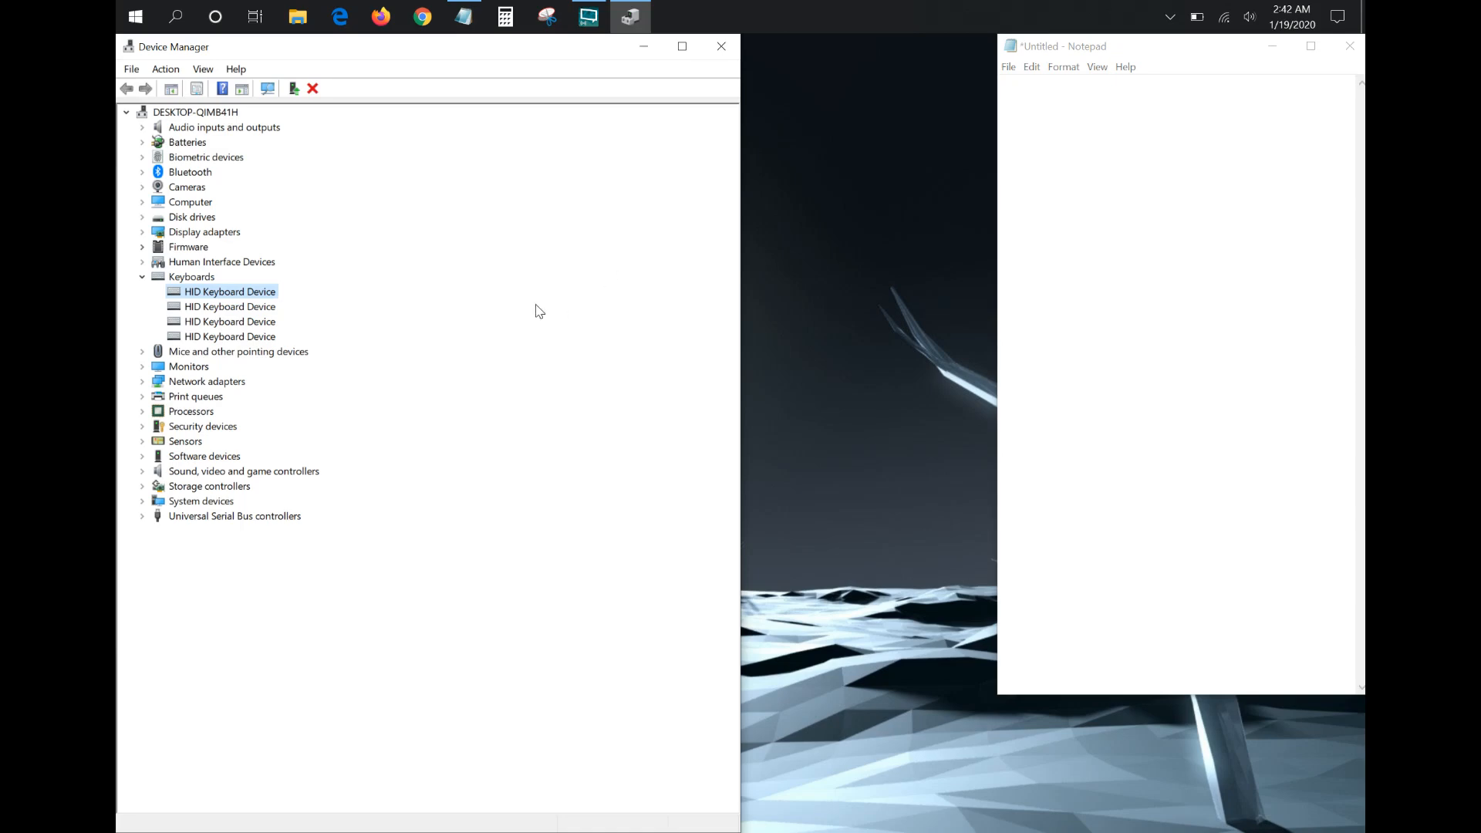
mouse_move(196, 361)
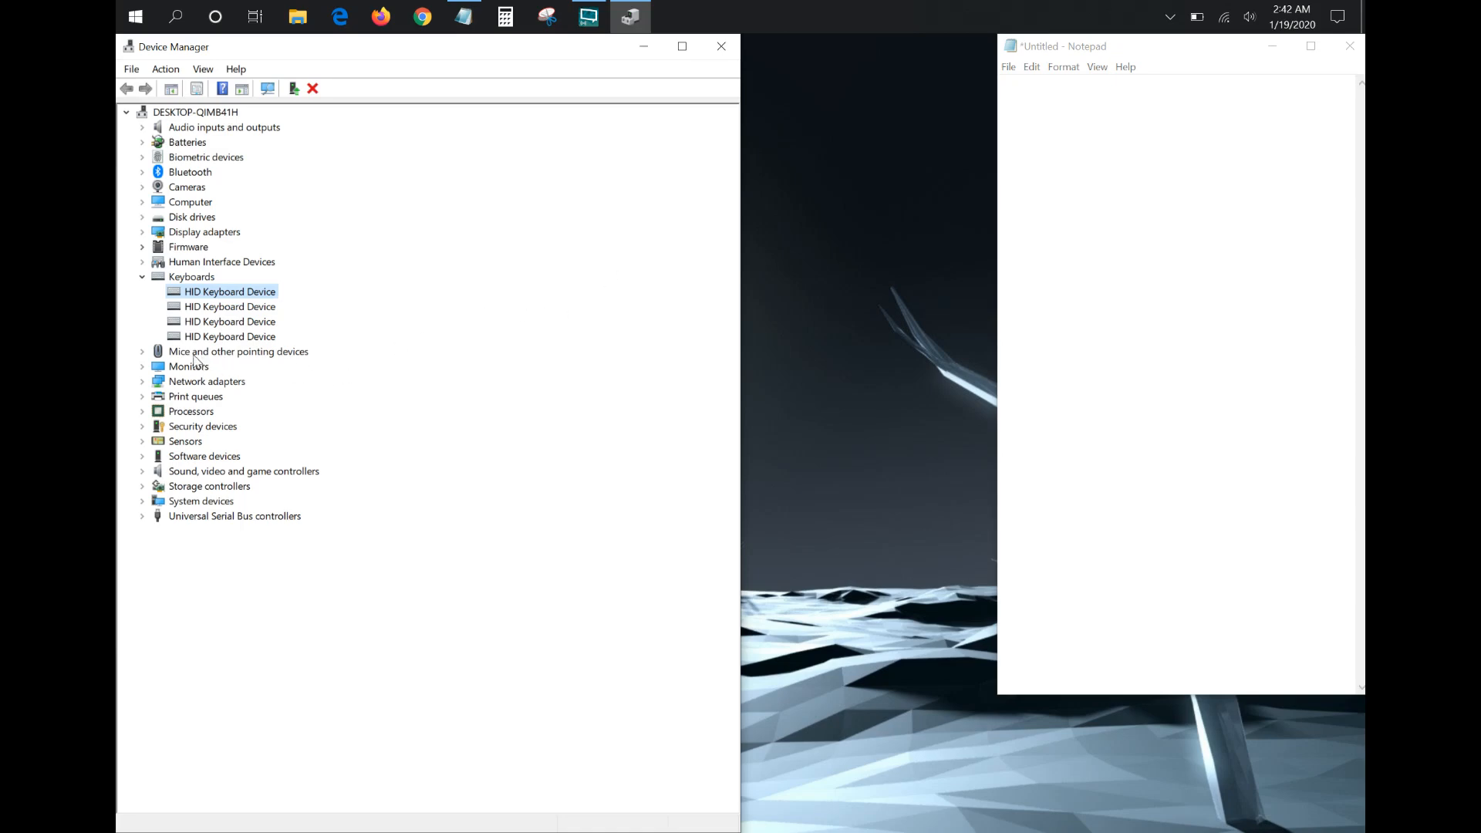
Expand Mice and other pointing devices and bring up actions for HID-compliant mouse.
right_click(238, 351)
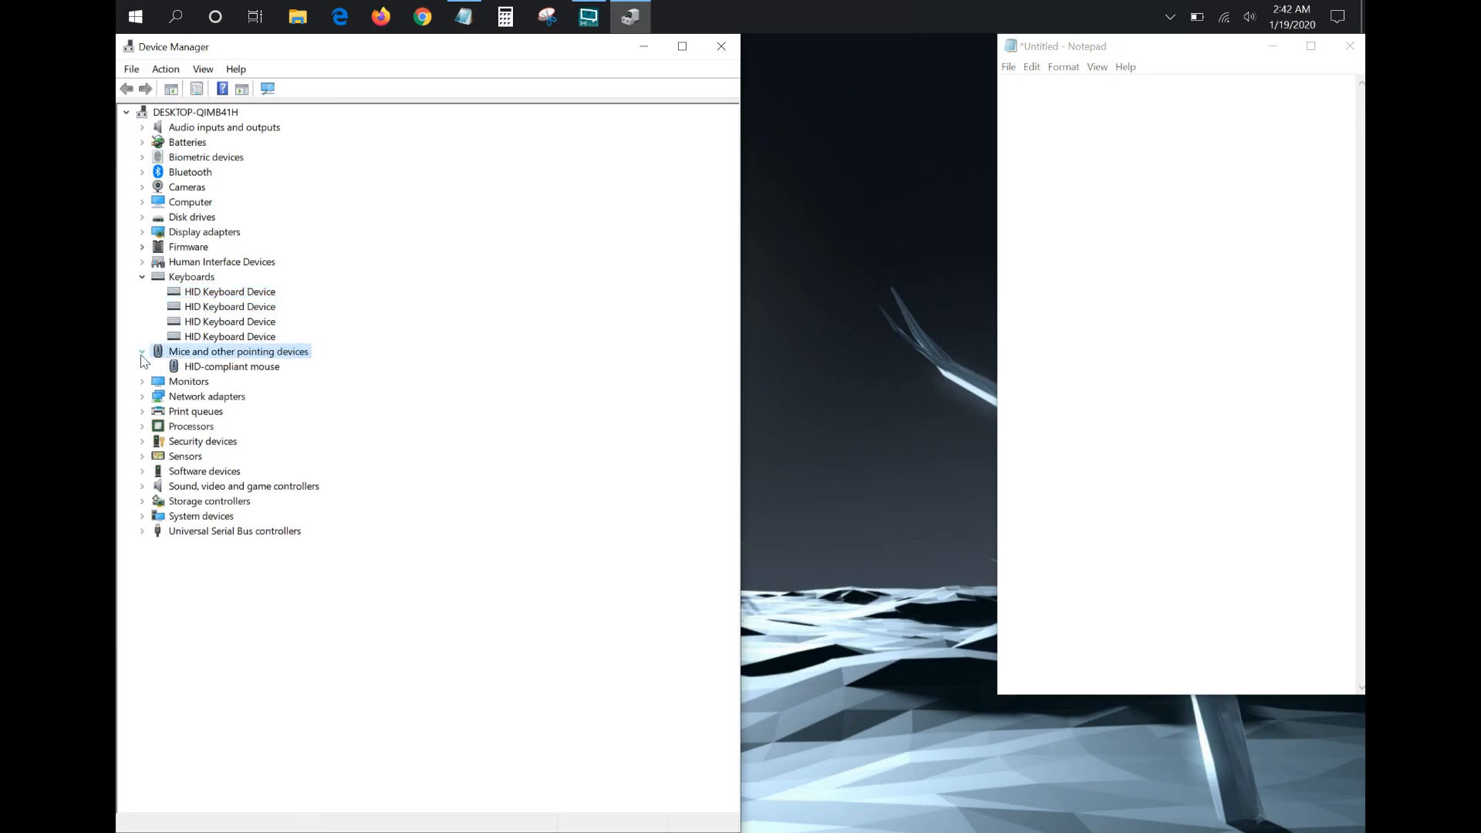
right_click(232, 368)
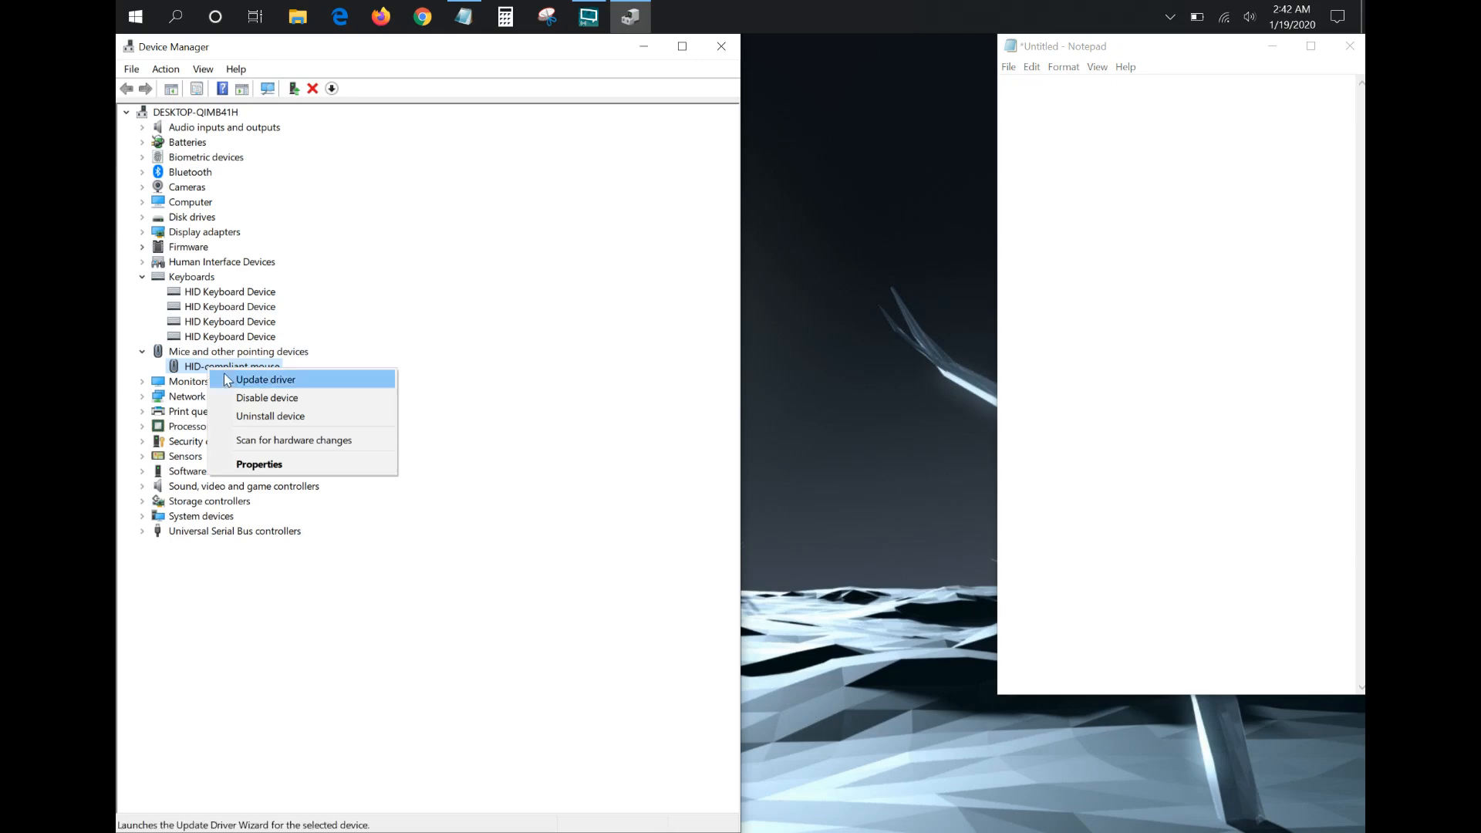